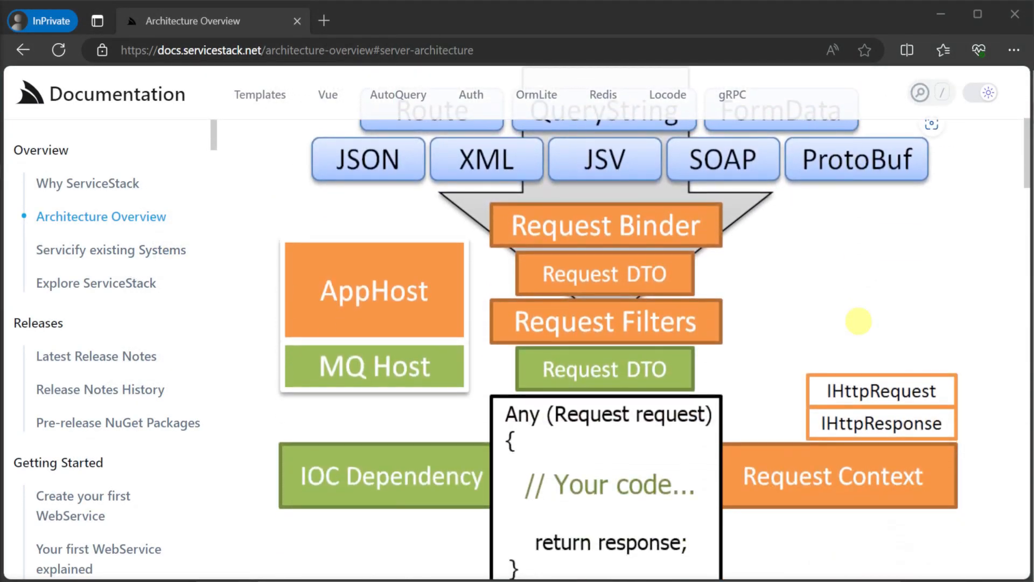
Scroll the Architecture Overview and jump to the 'Open API v3 and Swagger UI' part of the v8.1 notes
scroll(down, 3)
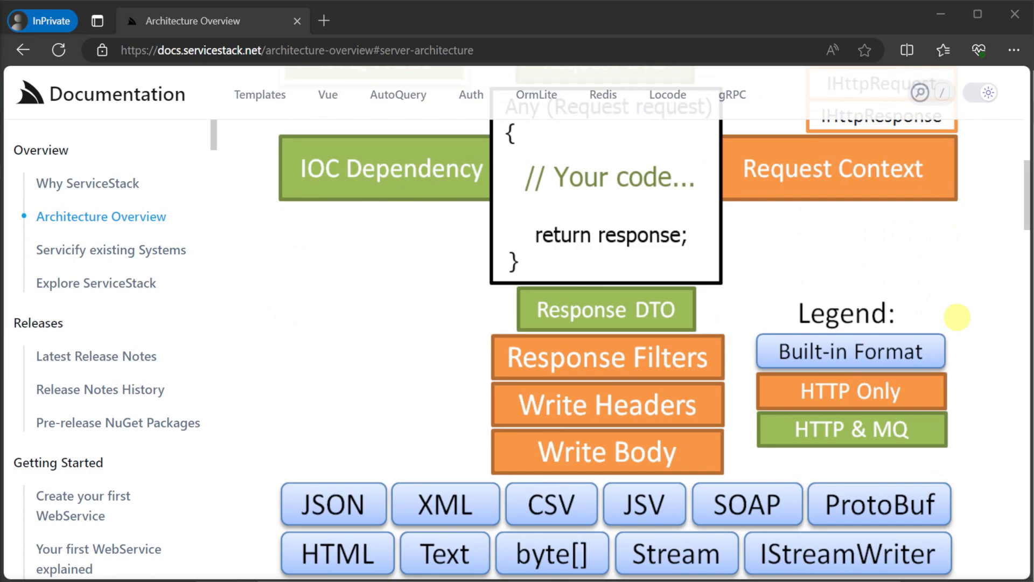
scroll(down, 3)
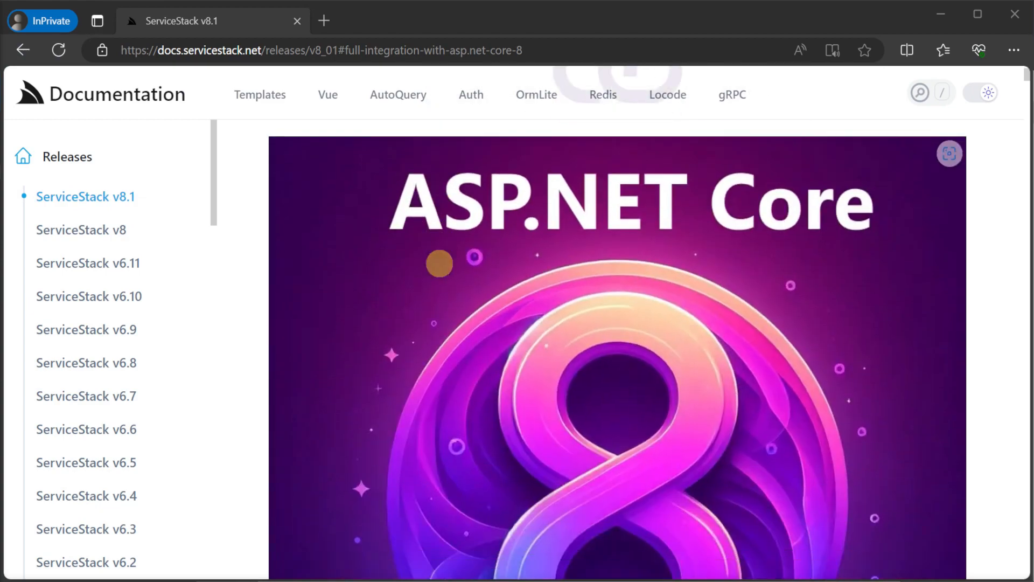
scroll(down, 3)
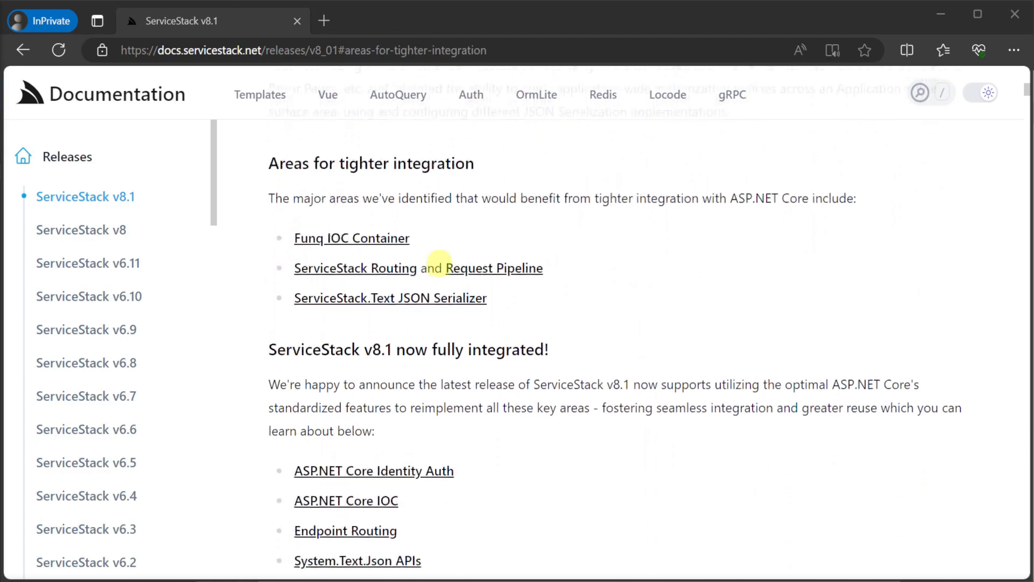
scroll(down, 3)
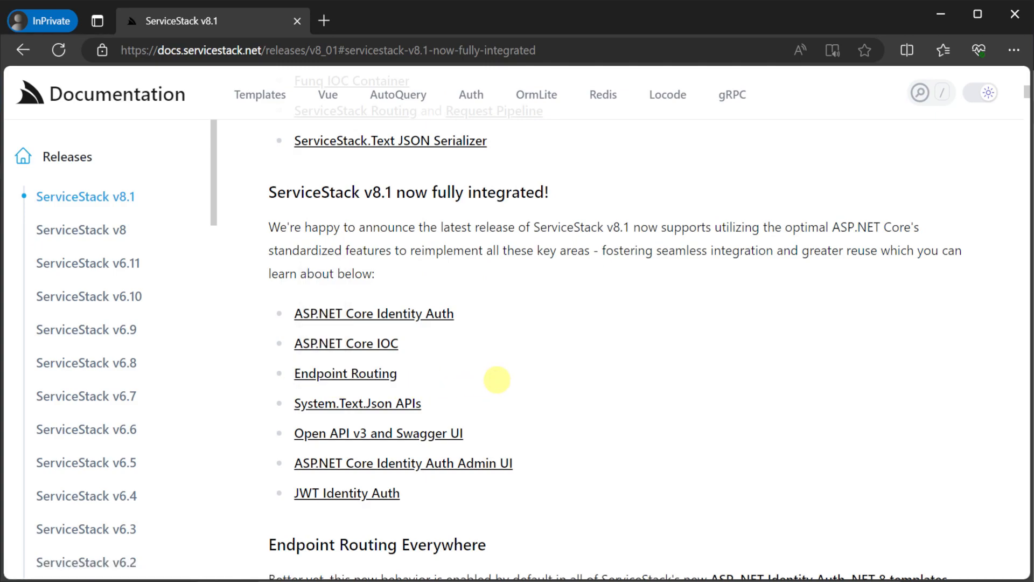
click(378, 433)
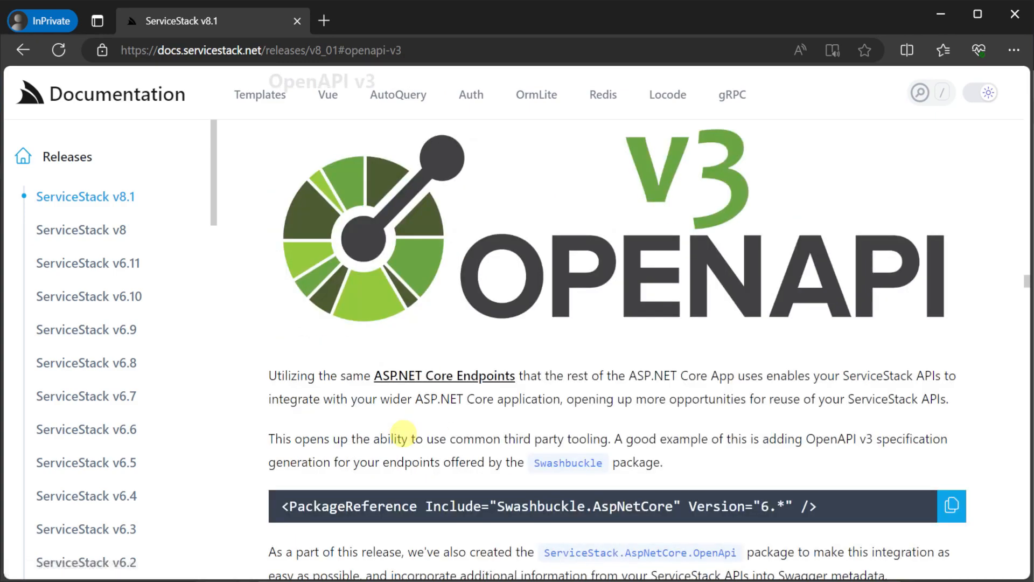
mouse_move(998, 367)
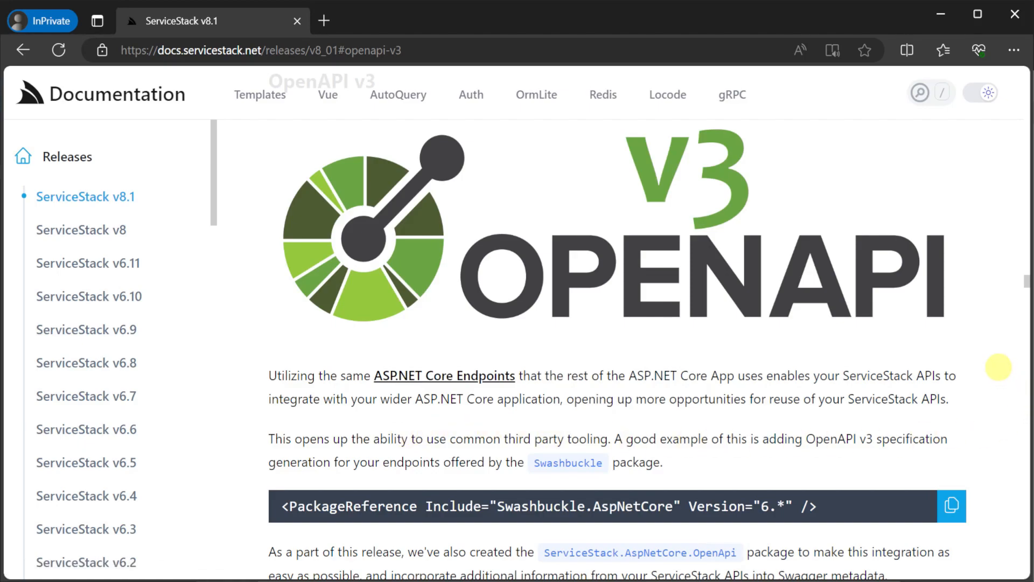
scroll(down, 3)
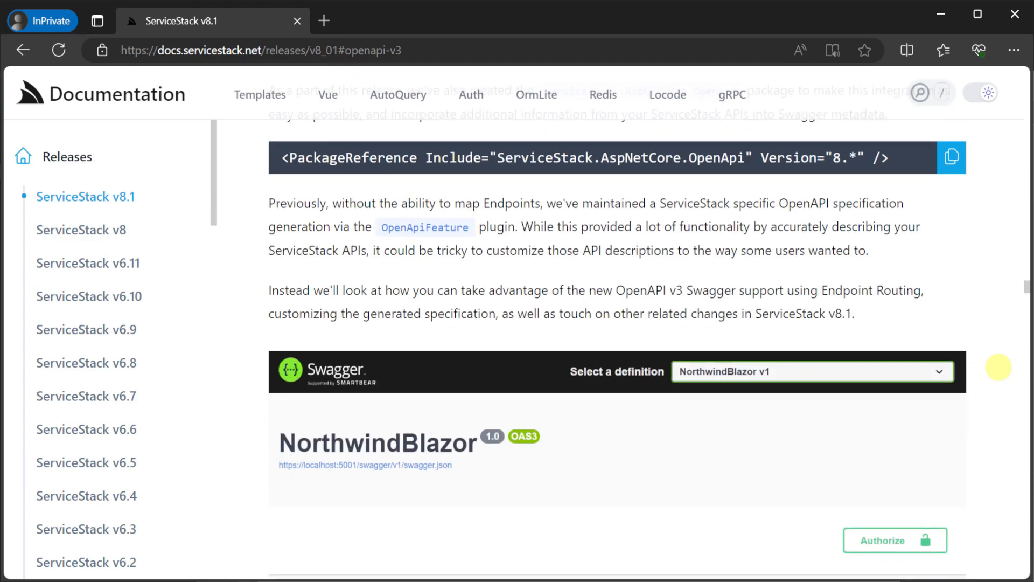
scroll(down, 3)
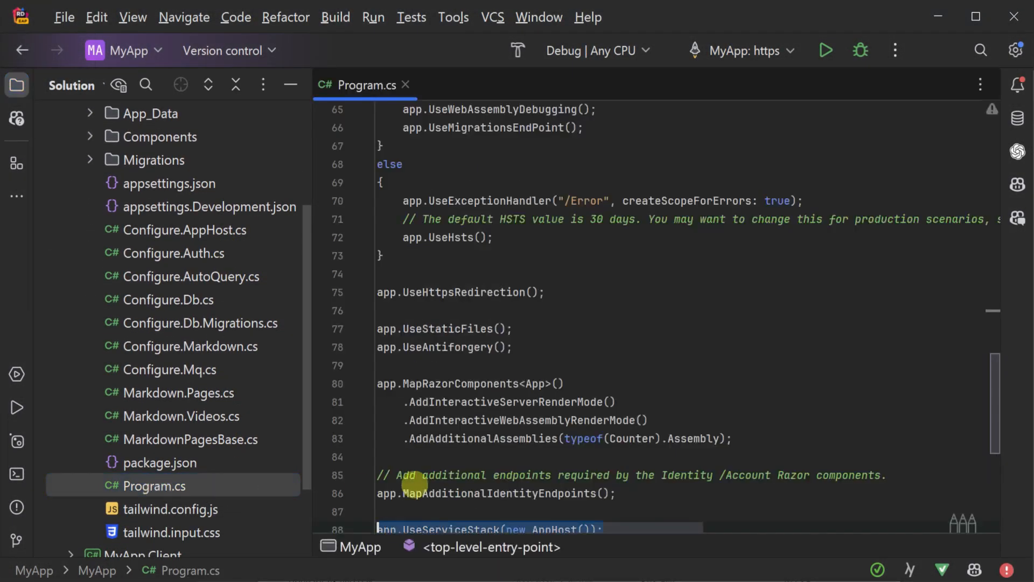
Select the UseServiceStack line, then reveal MyApp's ServiceStack 8.1.0 package list including ServiceStack.Mvc
scroll(down, 3)
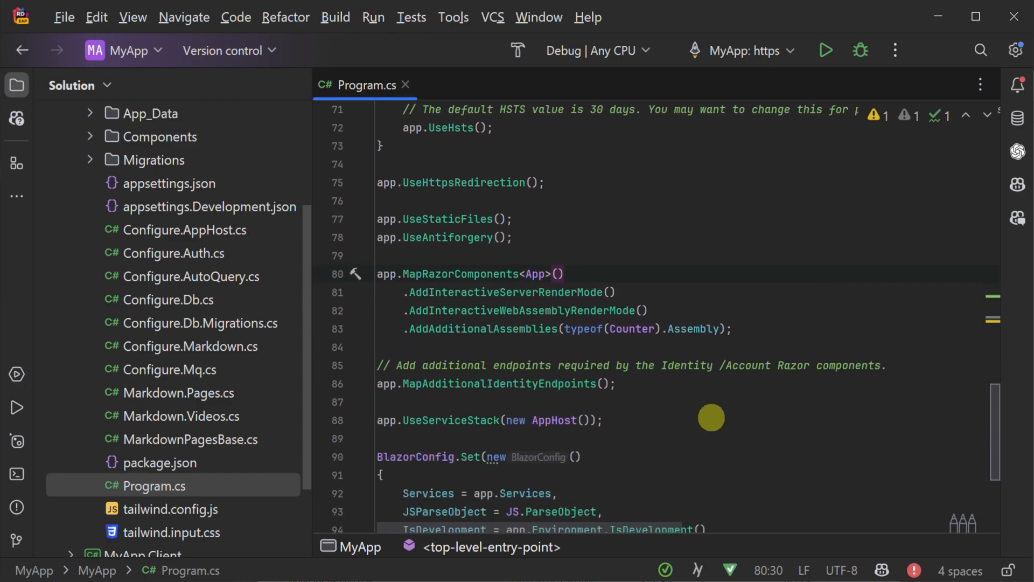
triple_click(488, 420)
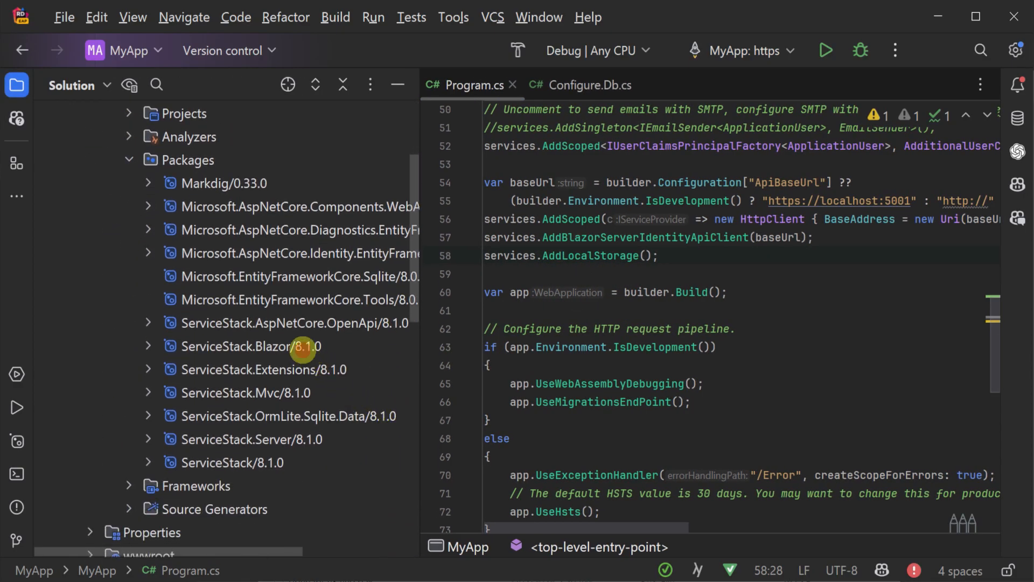
click(244, 392)
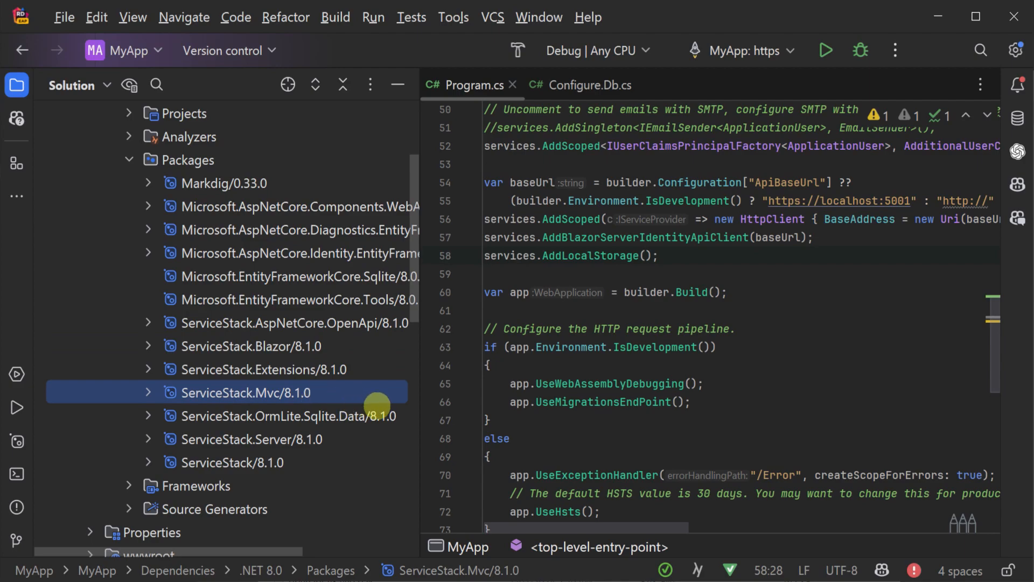
mouse_move(358, 399)
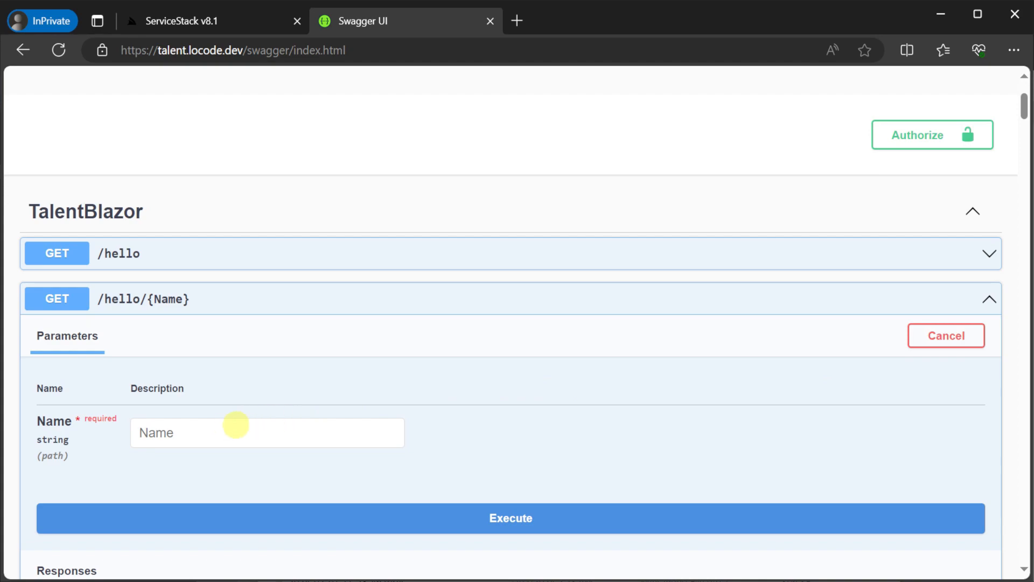
Execute GET /hello/{Name} with Name 'World' and inspect the HelloResponse schema's result type
text(World)
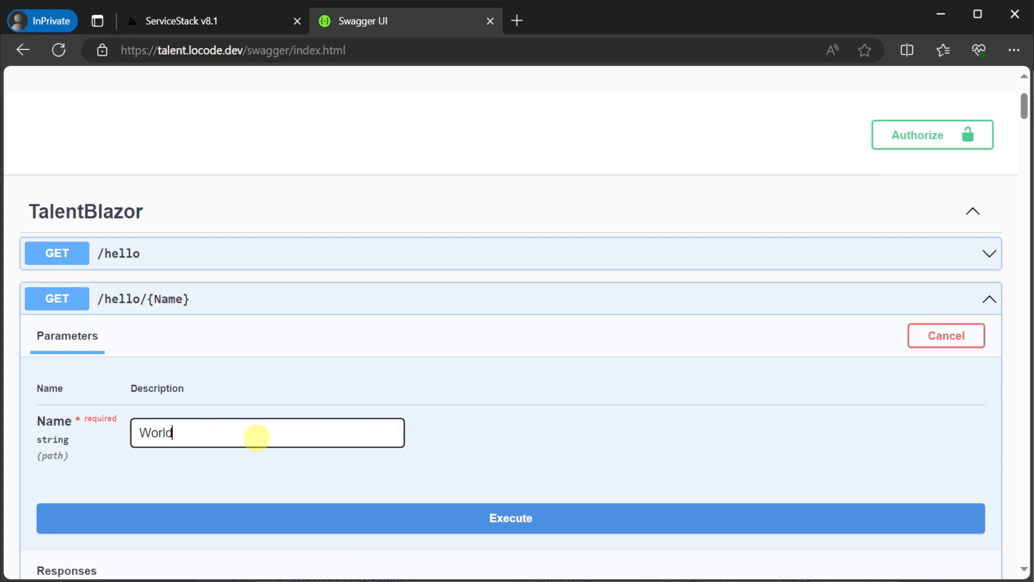
click(510, 518)
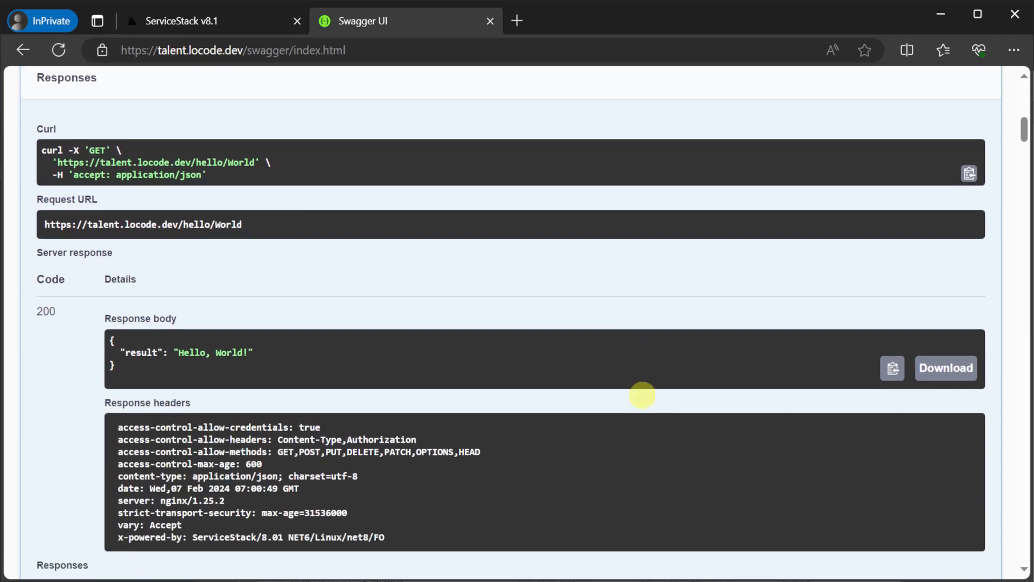
scroll(down, 3)
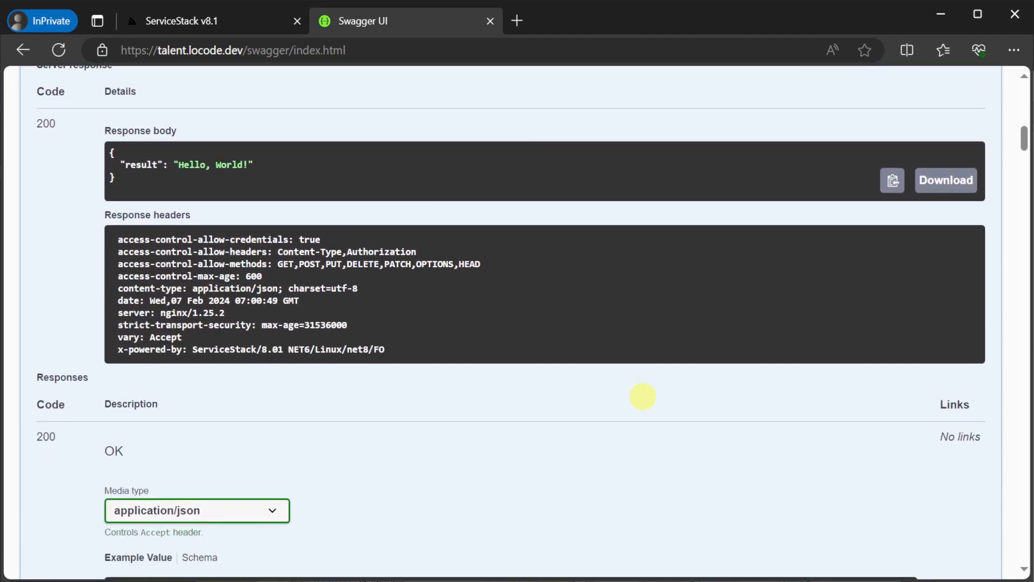
scroll(down, 3)
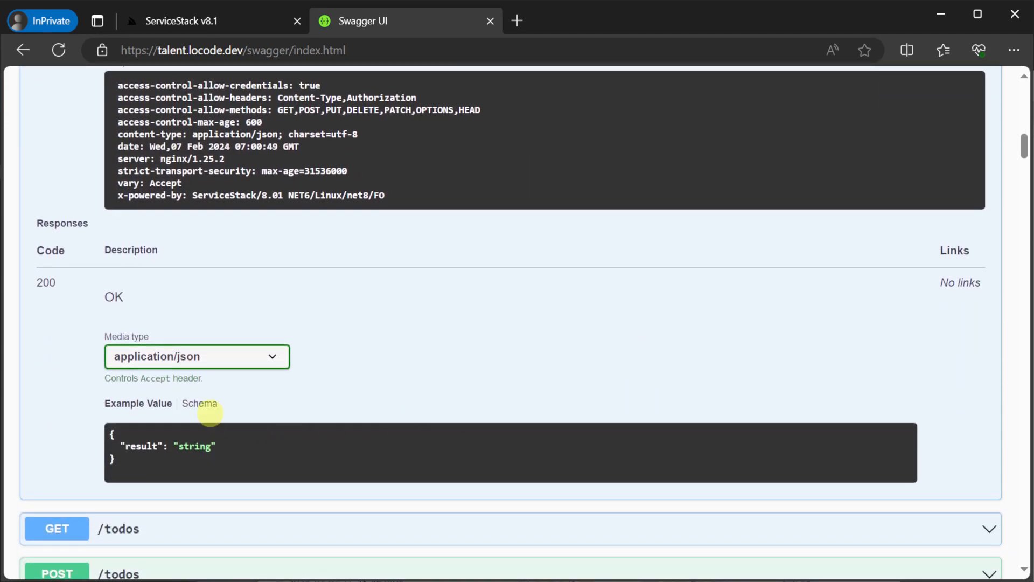
click(199, 402)
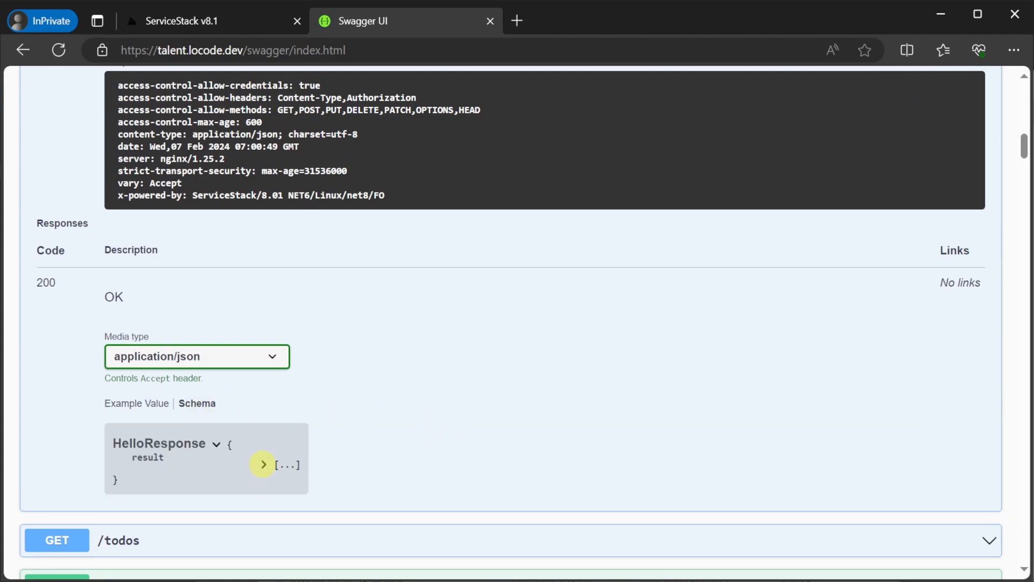
click(263, 464)
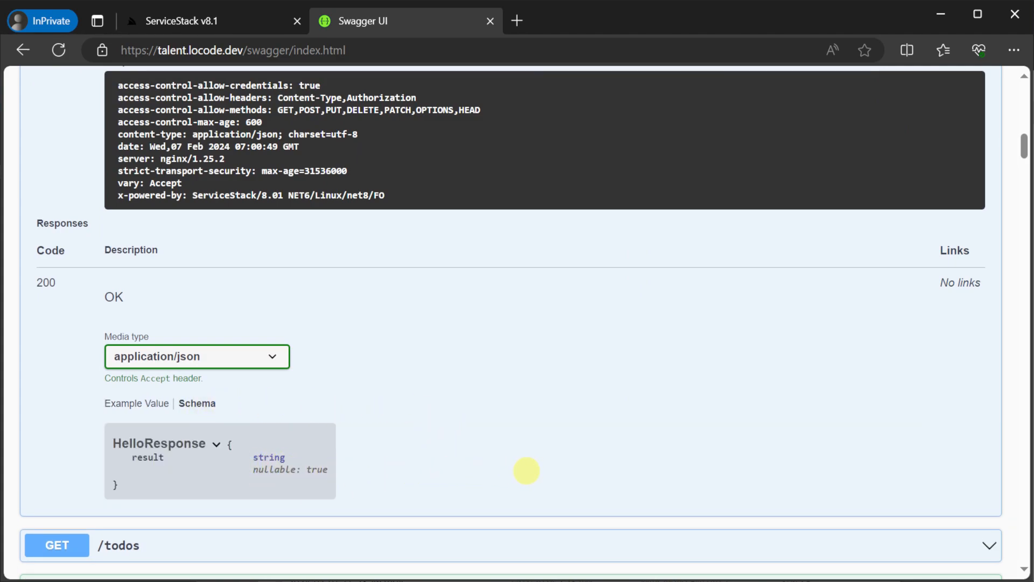
Expand GET /todos and view its TodoQueryResponse schema
click(119, 545)
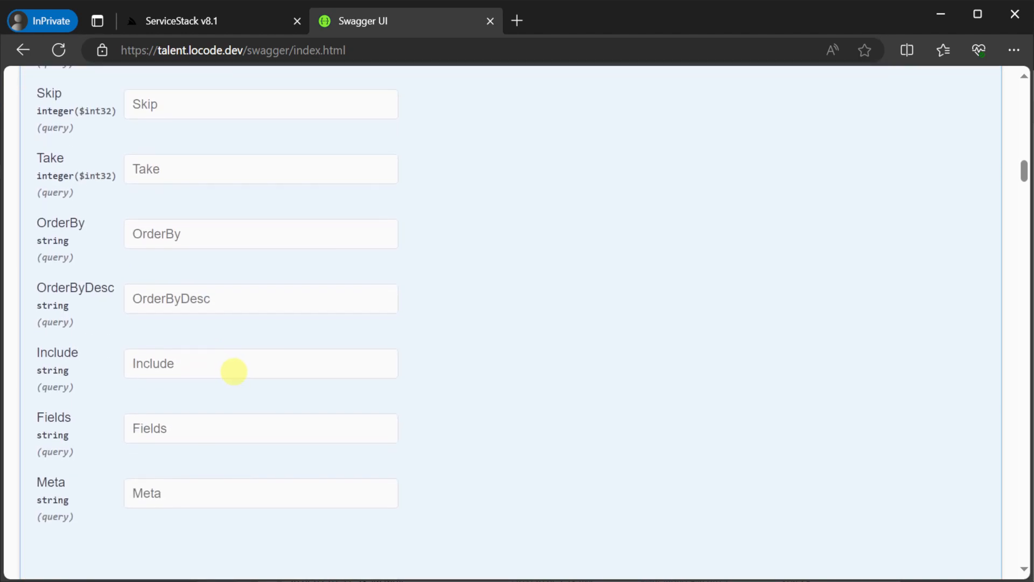
scroll(down, 3)
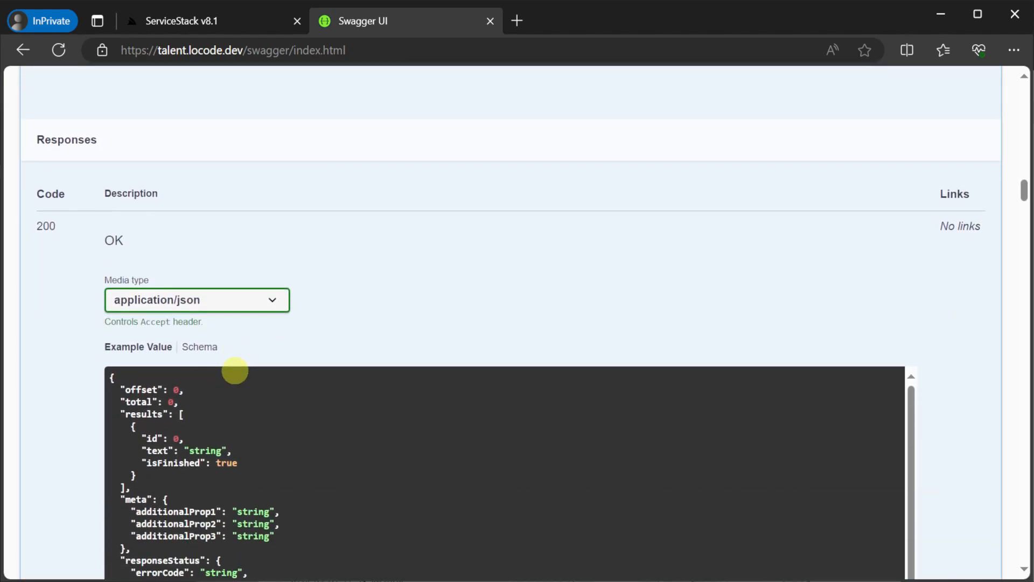
click(196, 345)
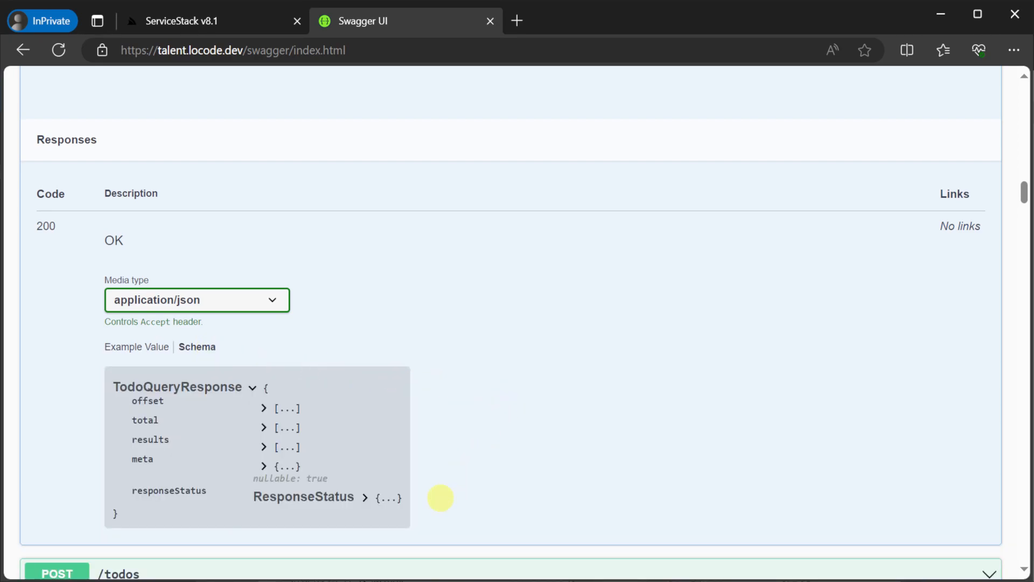
click(199, 20)
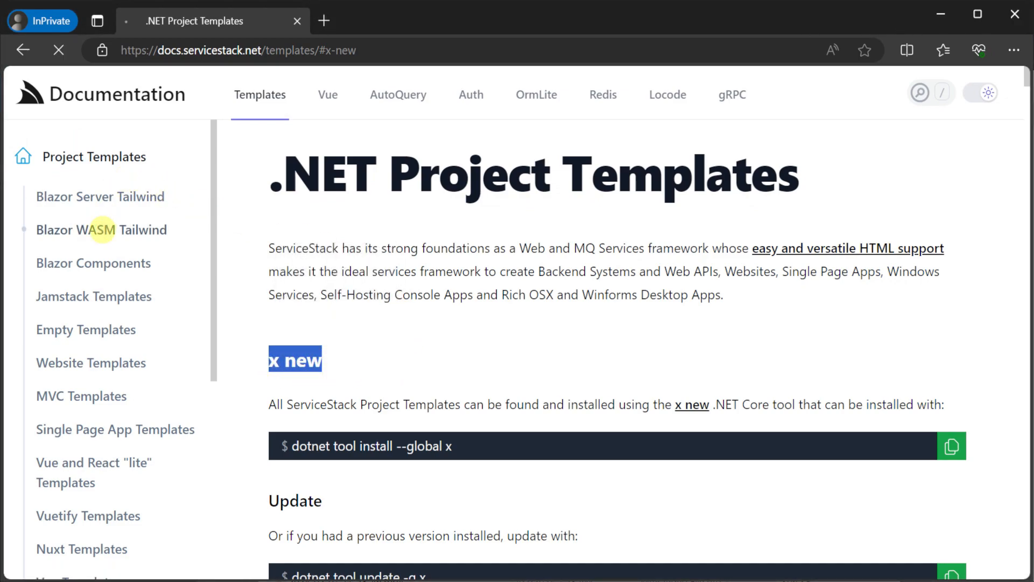
Browse the Blazor WASM Tailwind template page from the .NET Project Templates sidebar
click(101, 230)
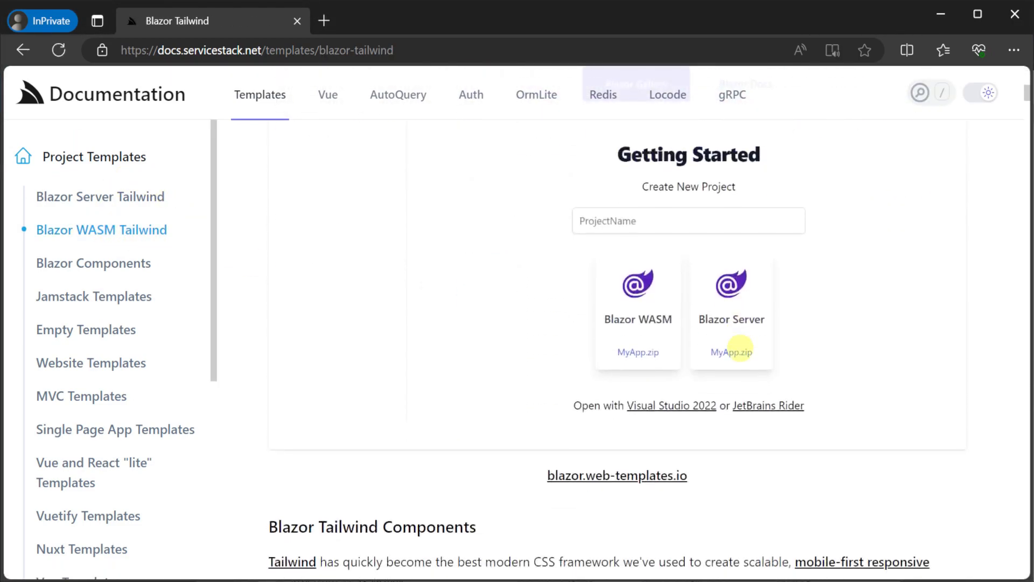
scroll(down, 3)
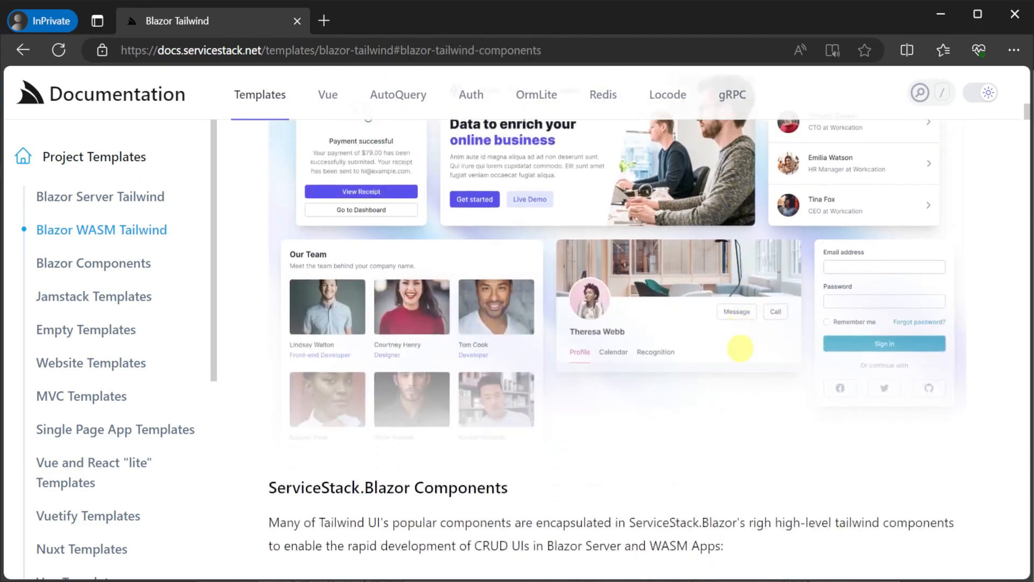
scroll(down, 3)
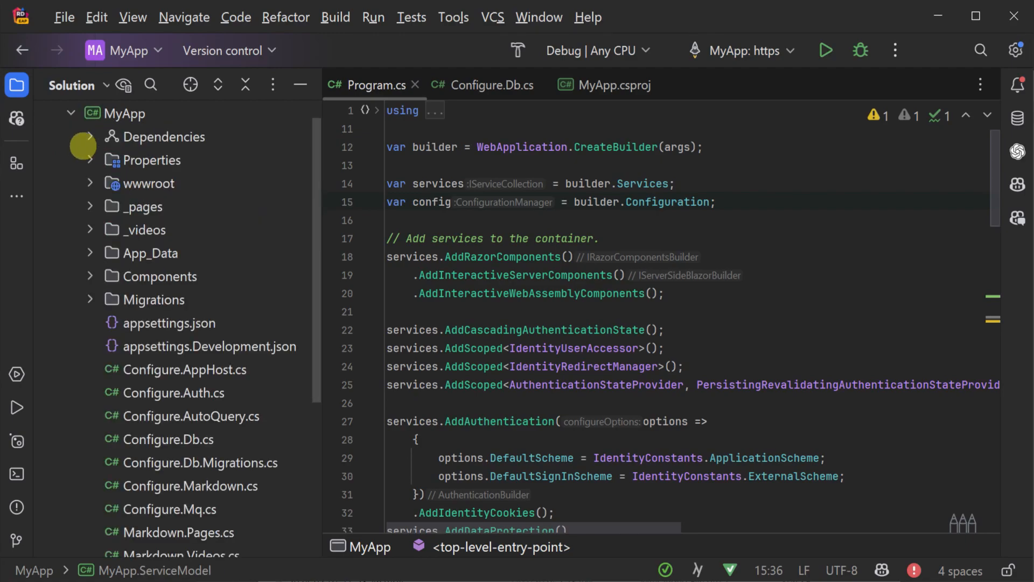
click(90, 137)
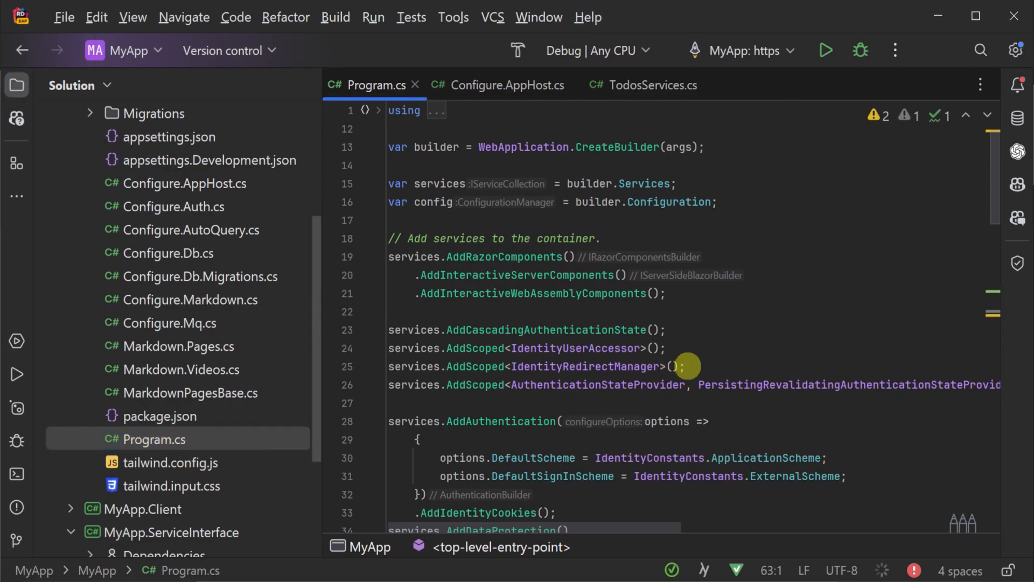
scroll(down, 3)
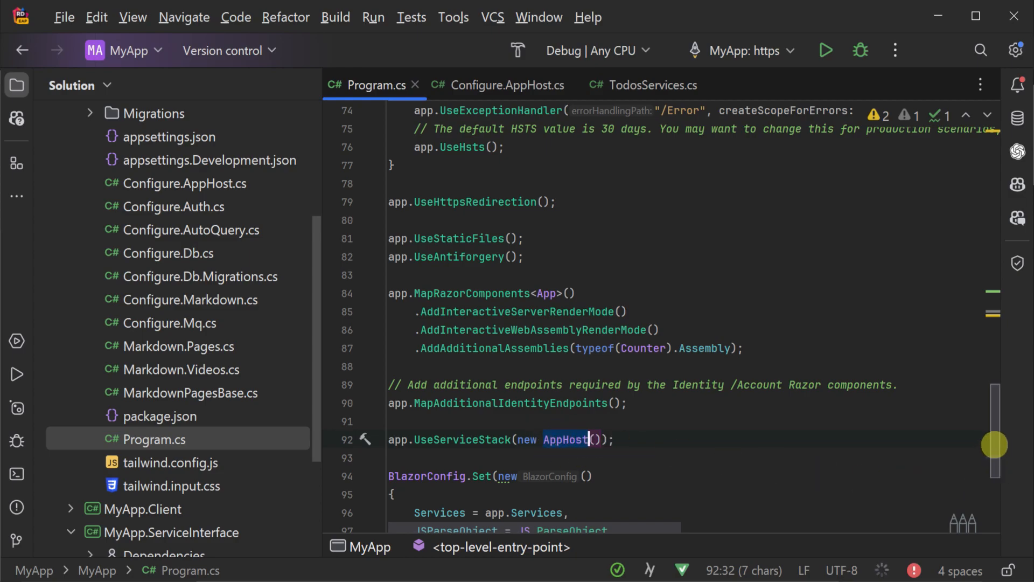
scroll(up, 3)
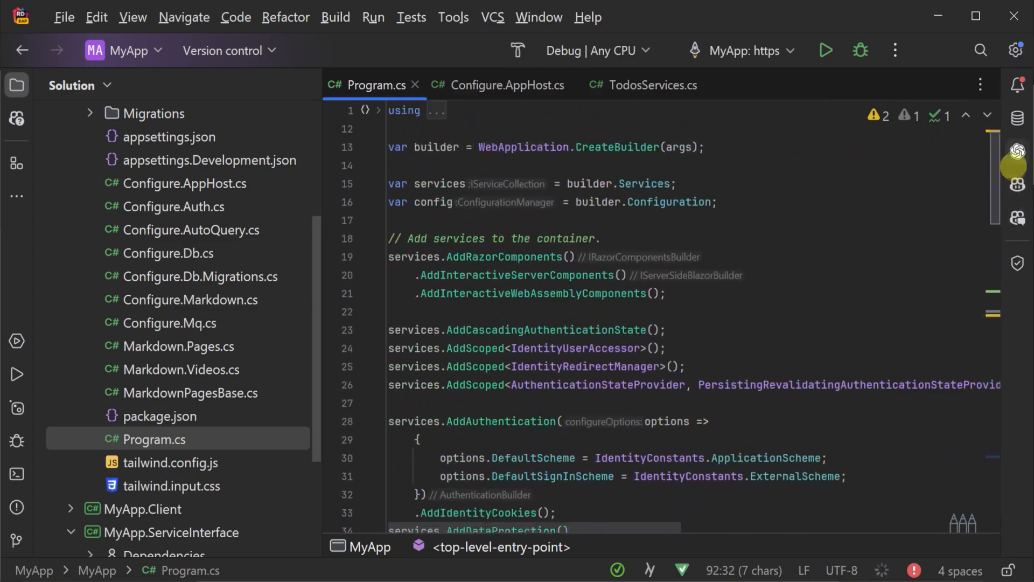
scroll(down, 3)
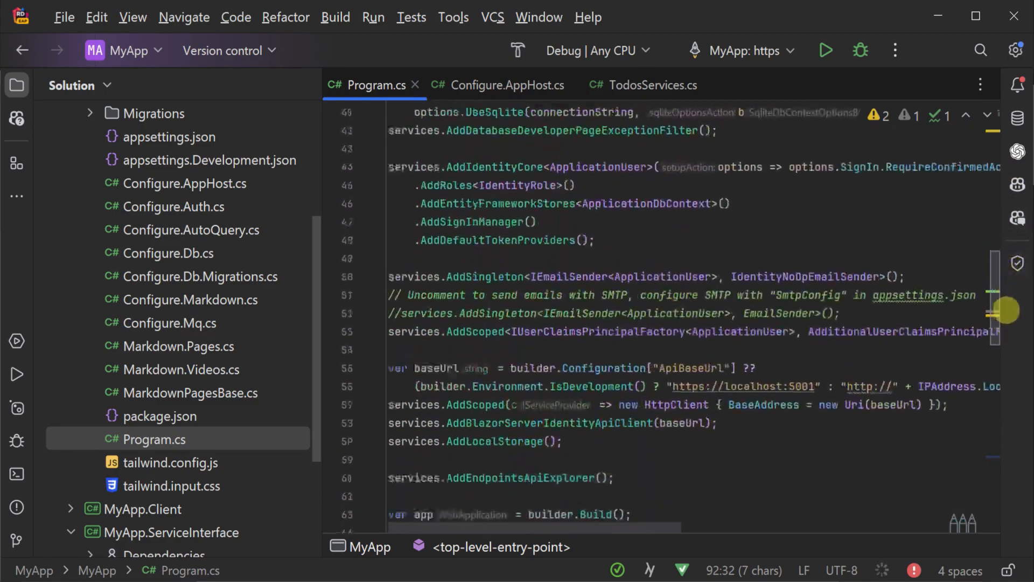
scroll(down, 3)
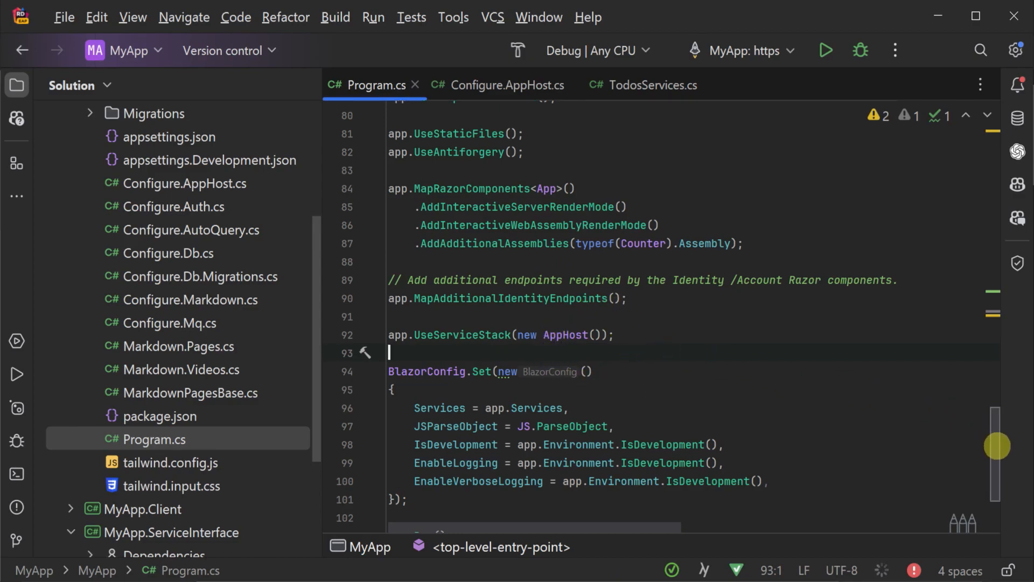
click(504, 84)
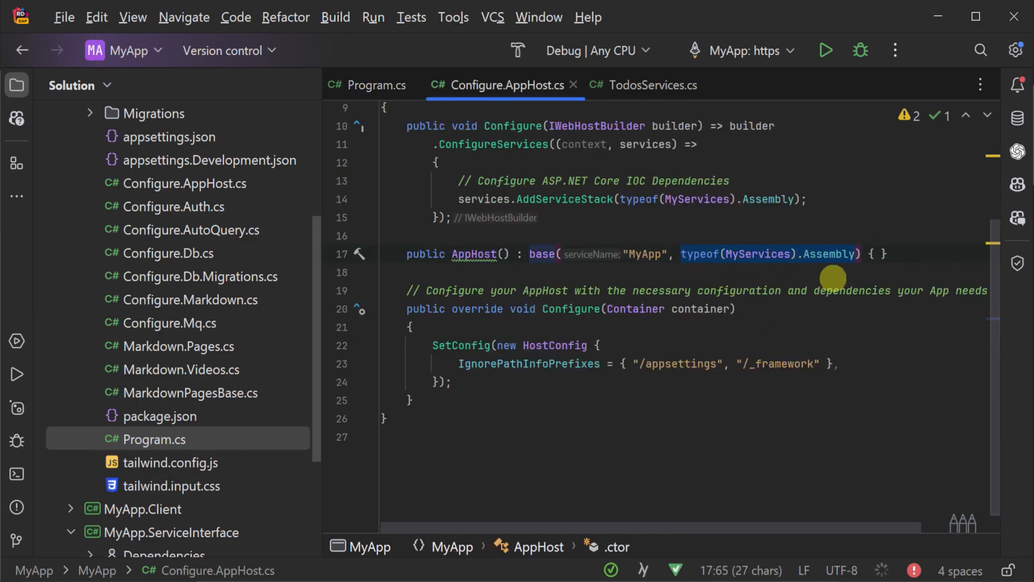
click(374, 86)
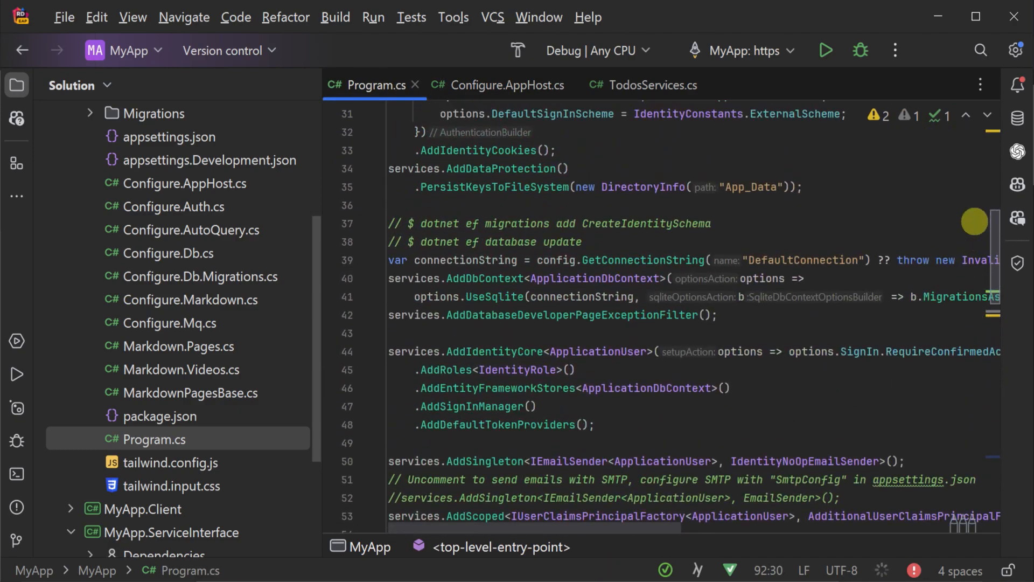
scroll(down, 3)
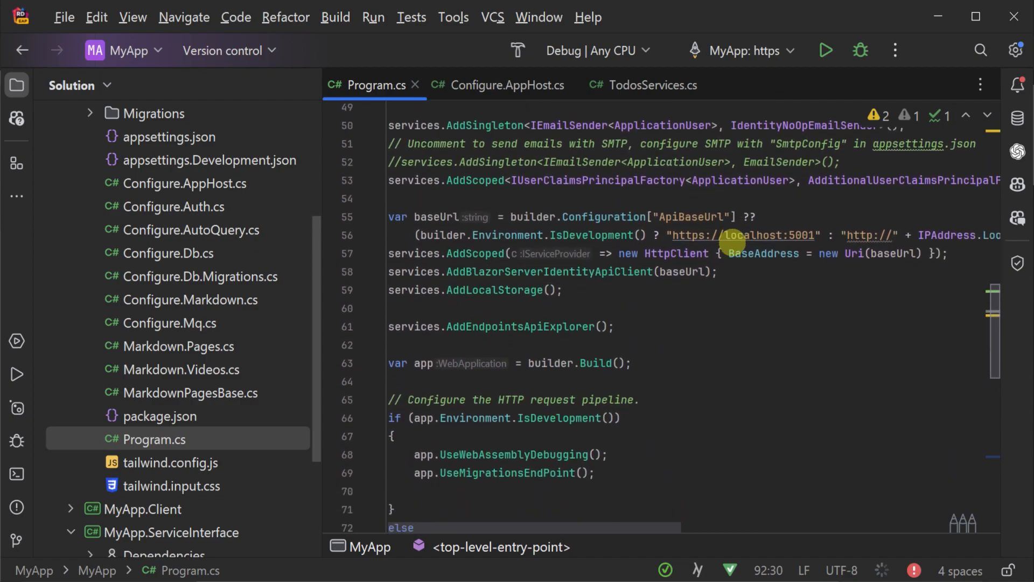
scroll(down, 3)
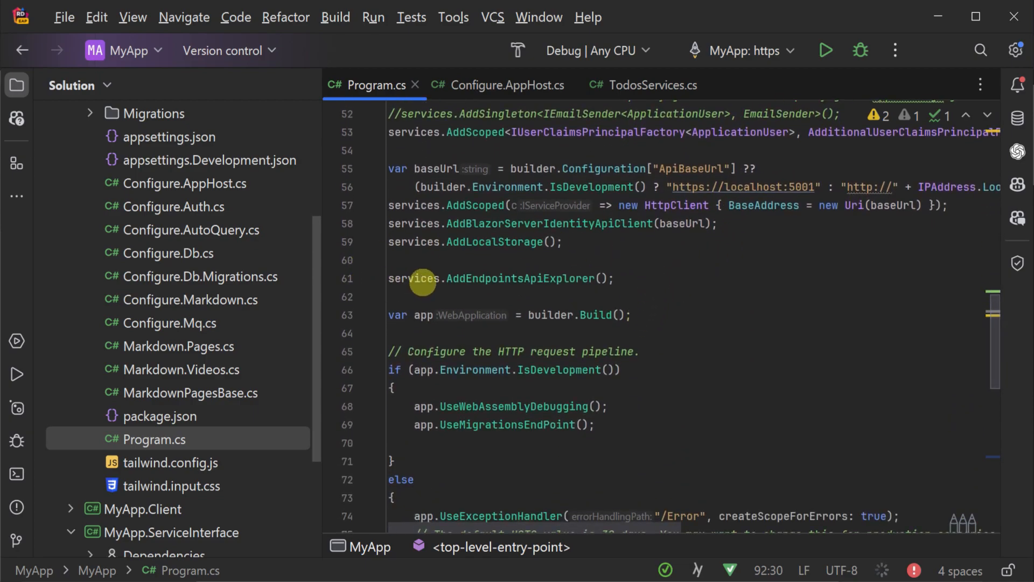
click(390, 314)
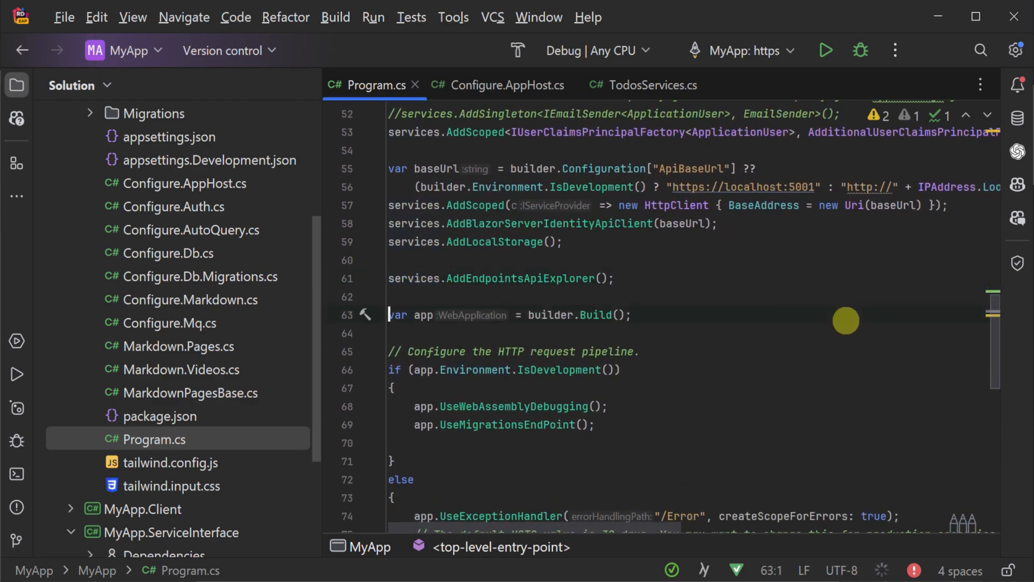
Add '// Register all services' and services.AddServiceStack(typeof(MyServices).Assembly) above builder.Build()
text(// Register all services)
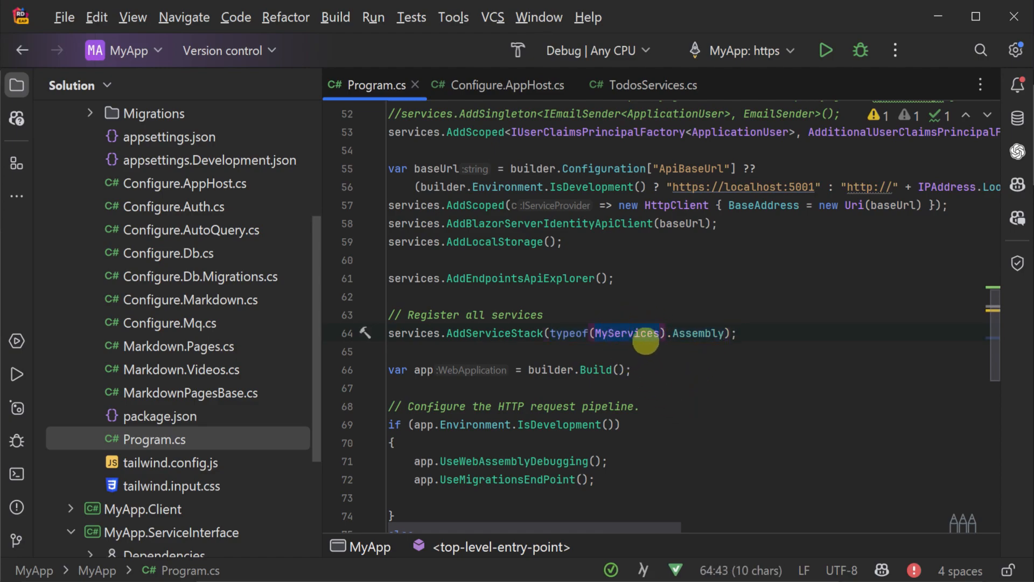
mouse_move(692, 348)
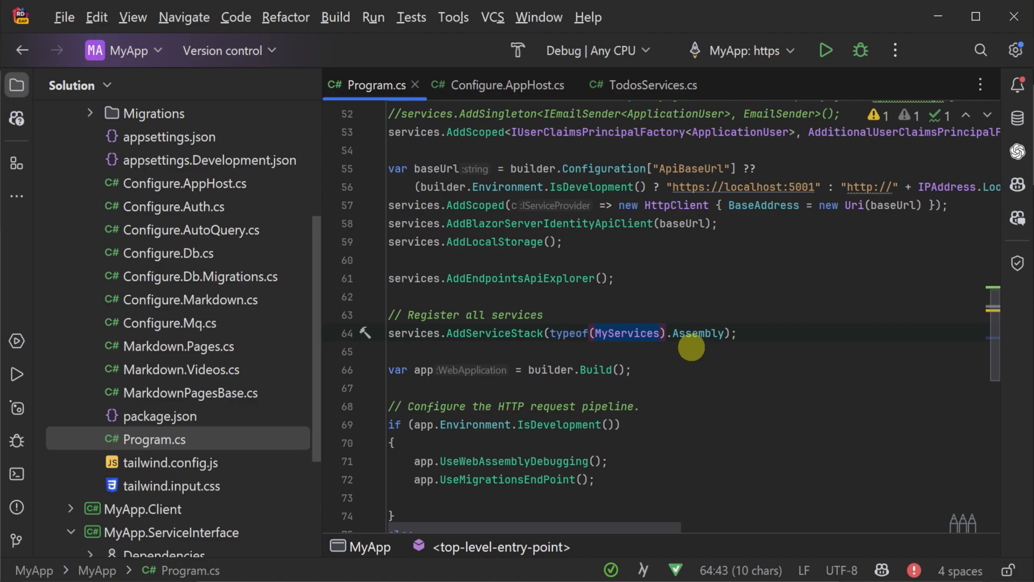
click(736, 333)
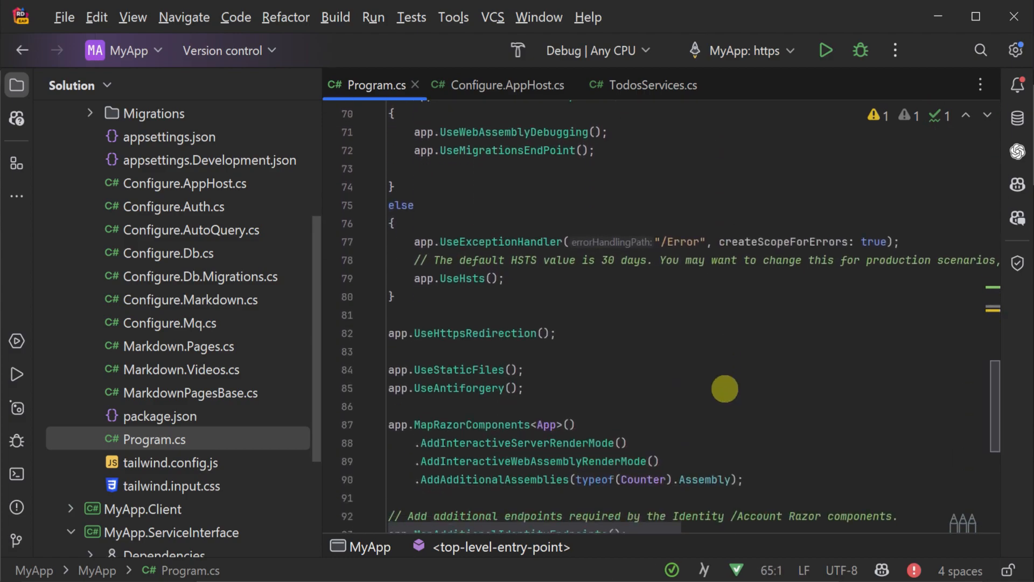
Give app.UseServiceStack(new AppHost()) an options lambda calling options.MapEndpoints()
scroll(down, 3)
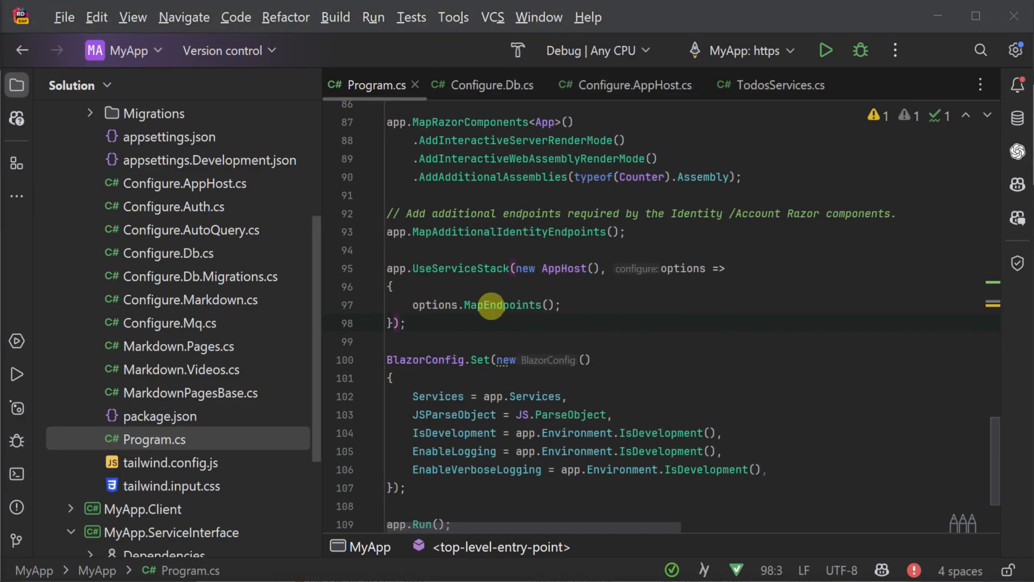
double_click(501, 304)
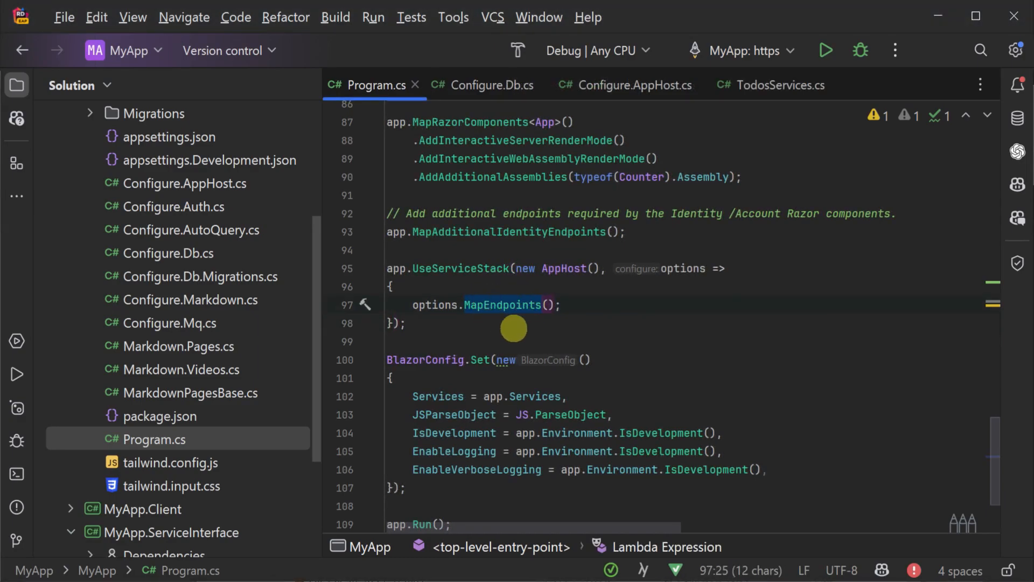
mouse_move(503, 305)
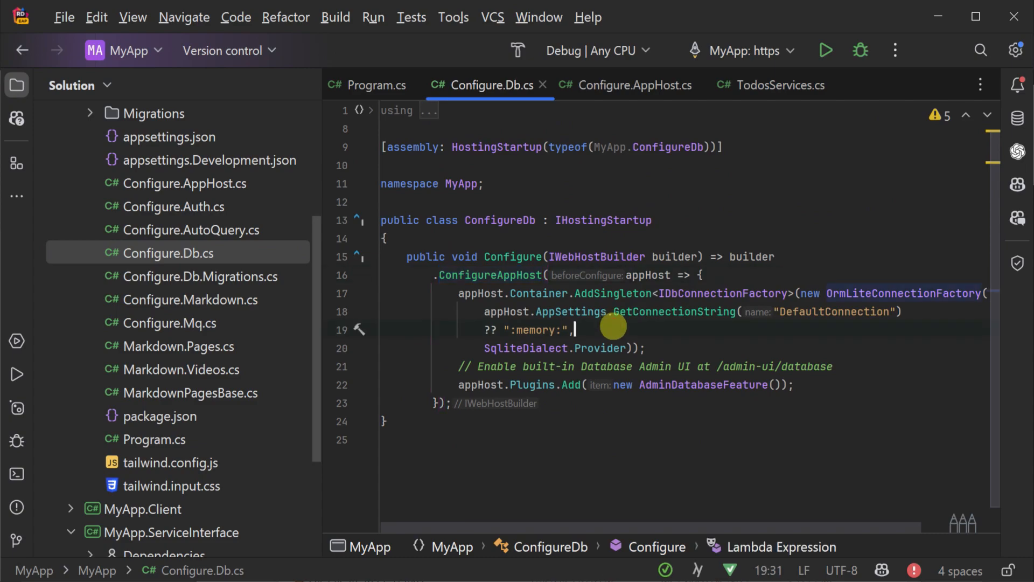
mouse_move(457, 293)
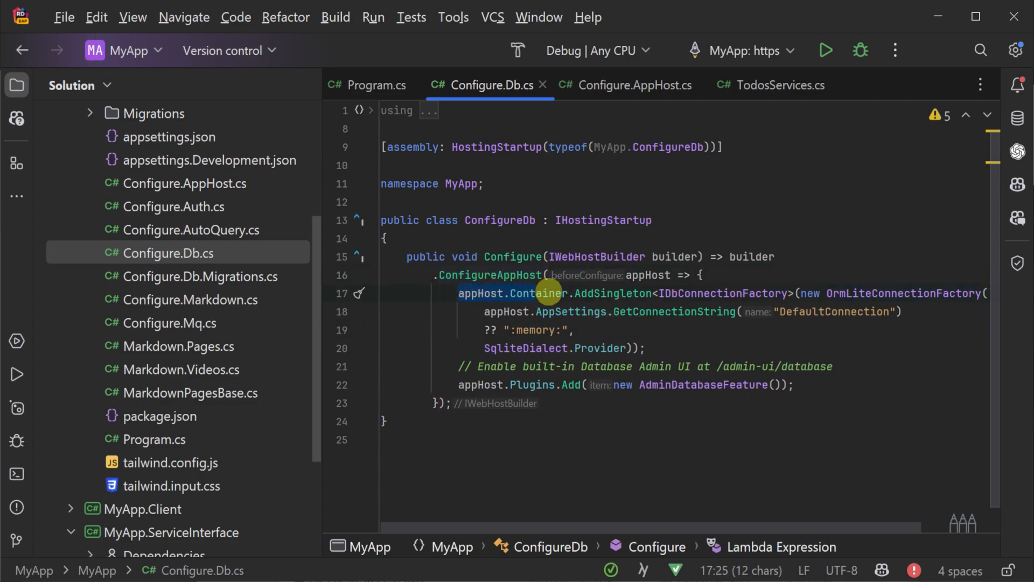
mouse_move(544, 293)
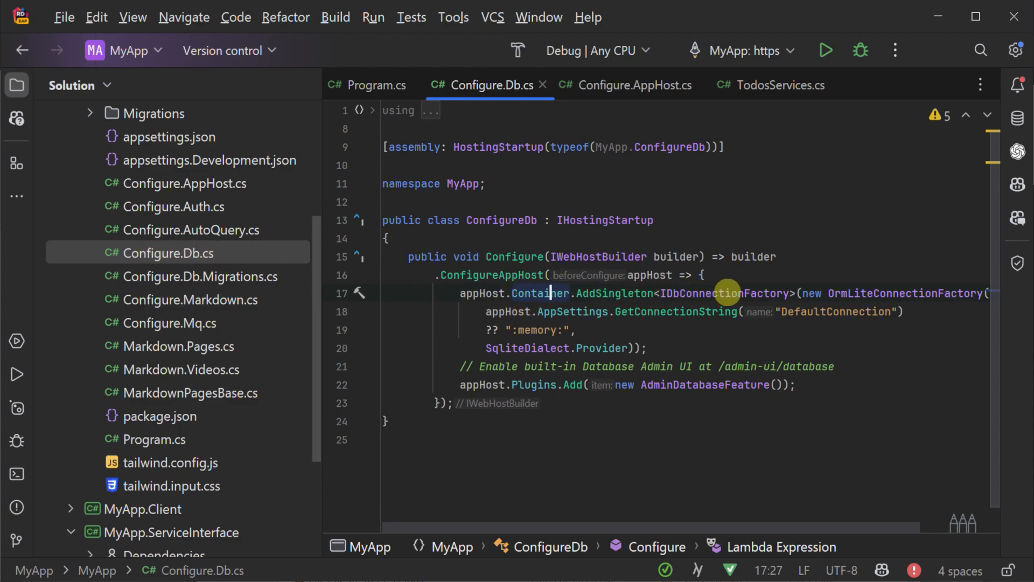
Rewrite as ConfigureServices: services.AddSingleton connection factory via context.Configuration.GetConnectionString and services.AddPlugin(new AdminDatabaseFeature())
double_click(721, 293)
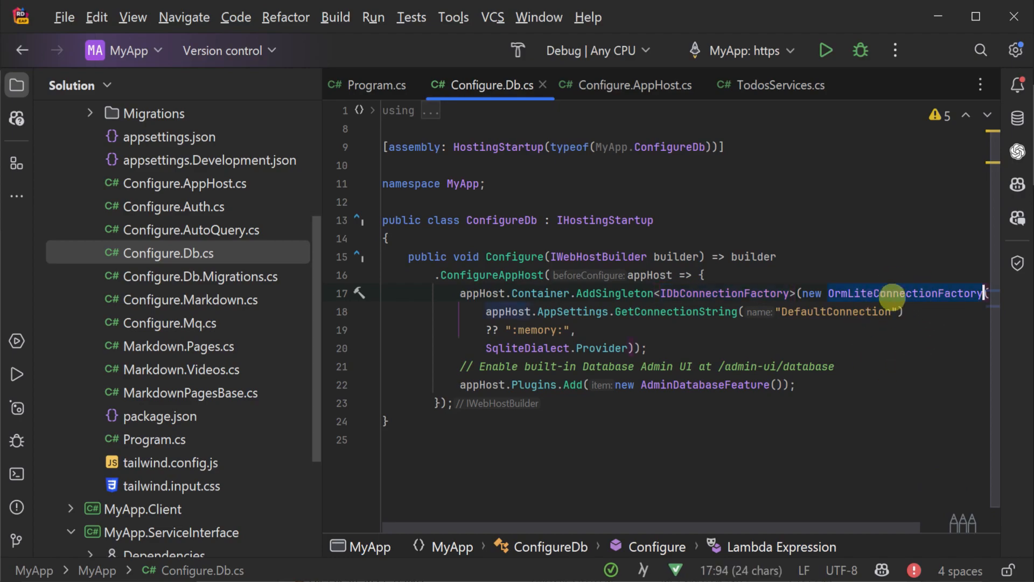
mouse_move(528, 292)
text(Services((context,services))
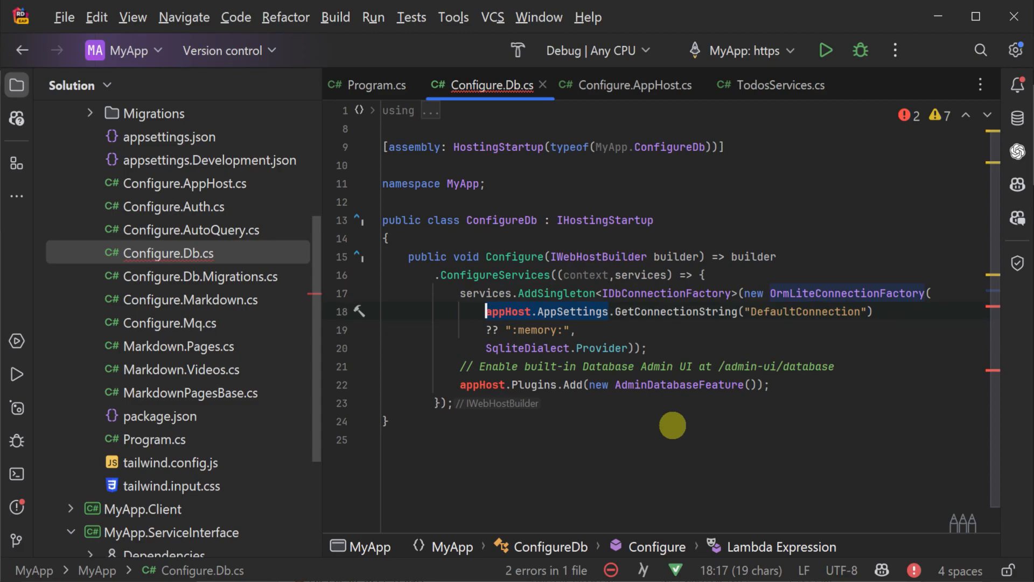
click(510, 293)
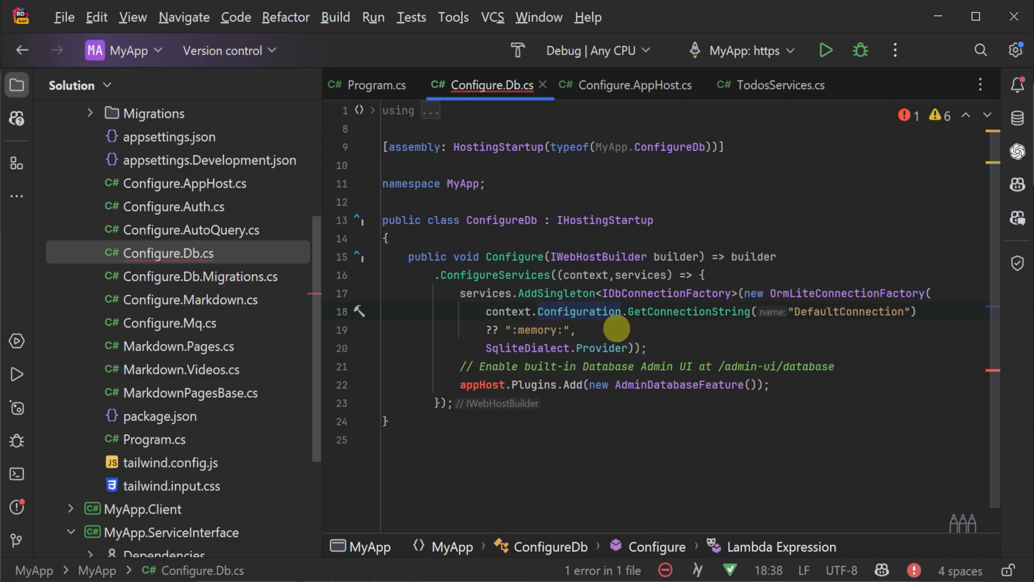
double_click(689, 311)
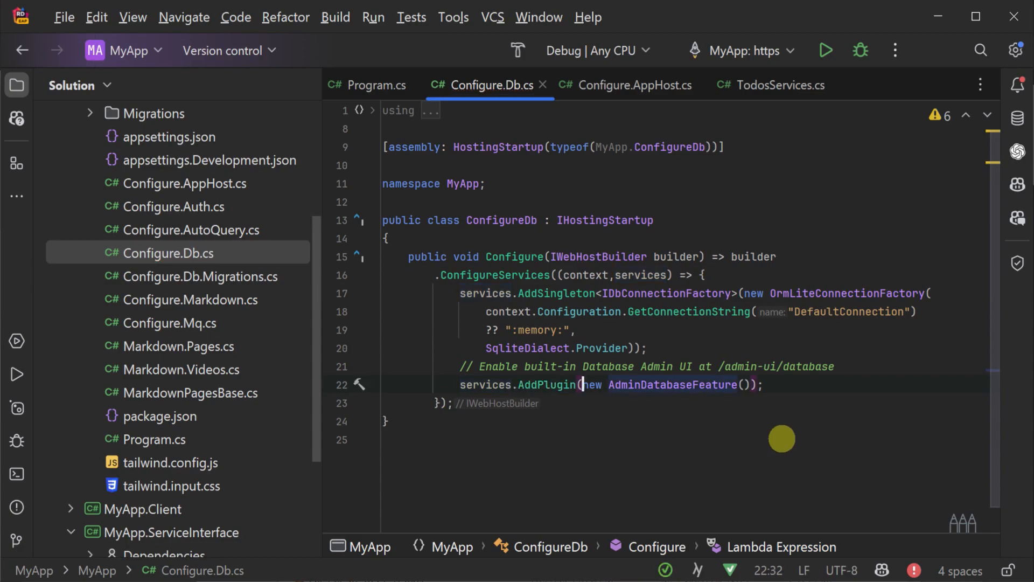
double_click(668, 385)
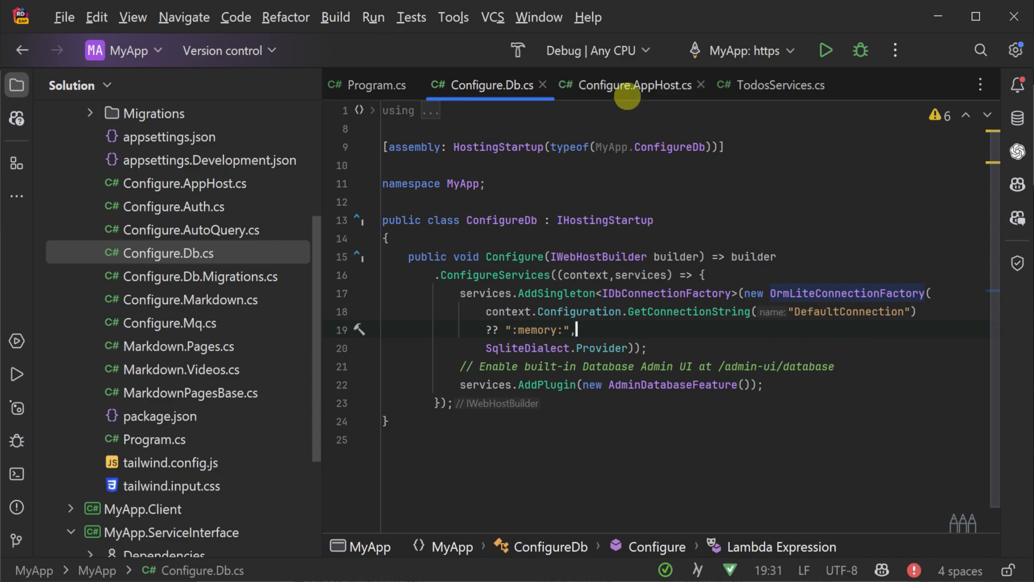
Review the AutoQueryFeature registrations in Configure.AutoQuery.cs, then switch to TodosServices.cs
click(630, 85)
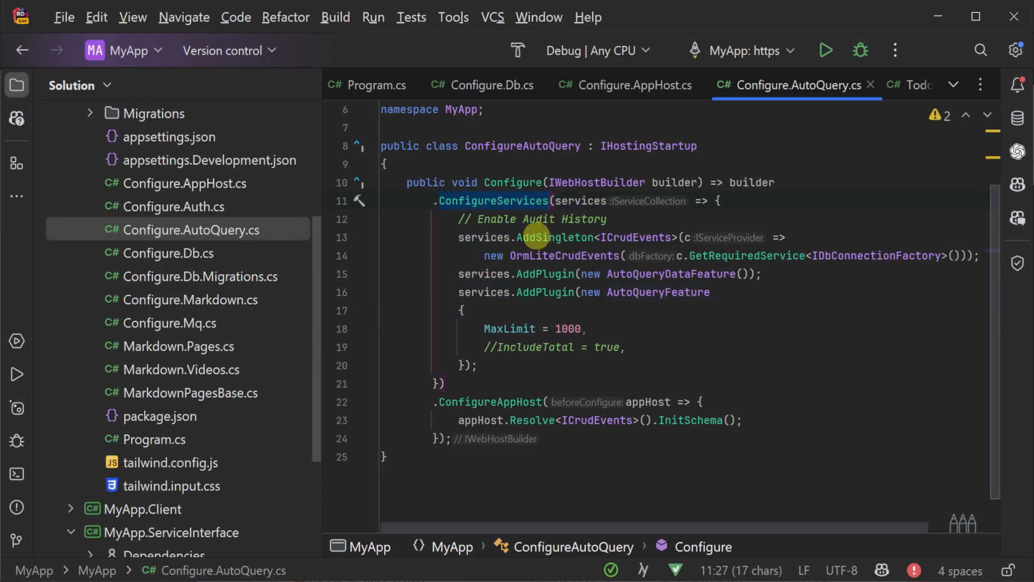
click(593, 237)
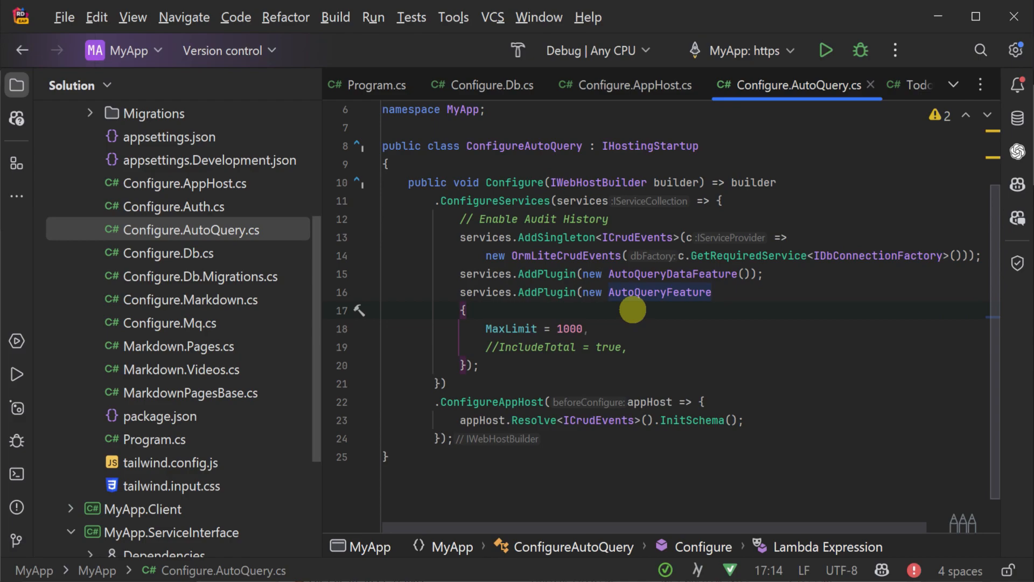
mouse_move(300, 313)
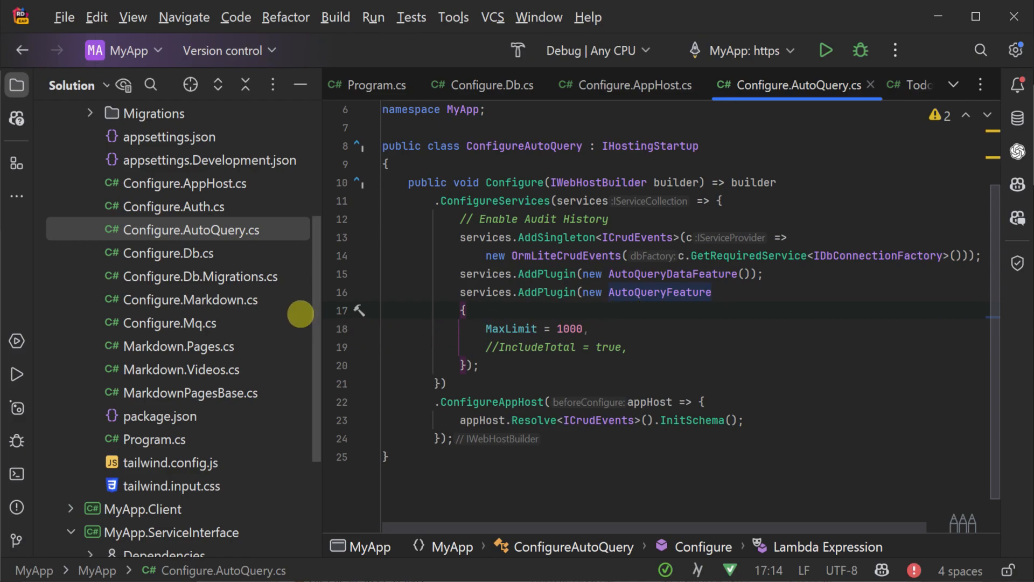
click(864, 84)
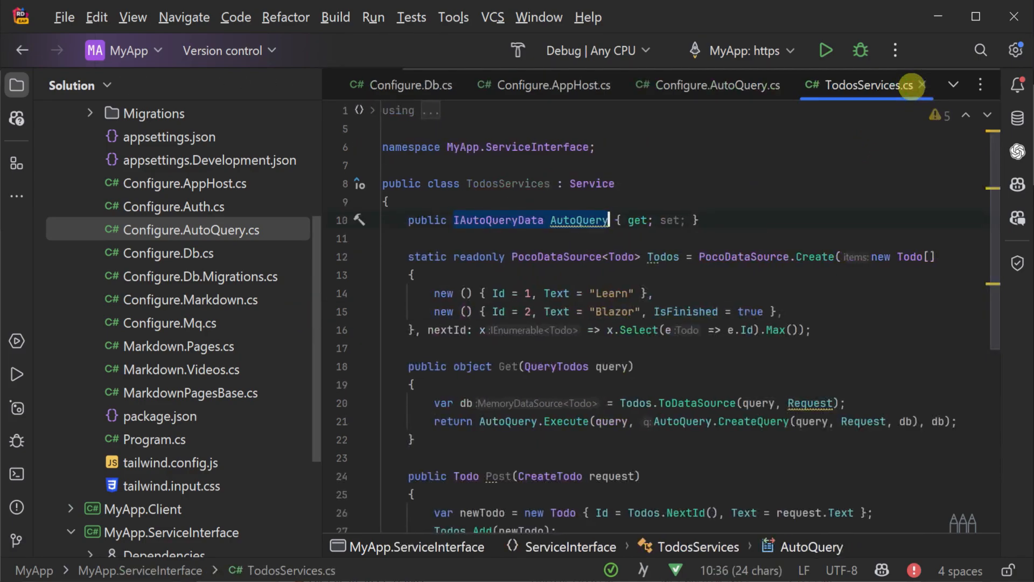
Replace the AutoQuery property with a primary constructor parameter (IAutoQueryData AutoQuery) on TodosServices
click(387, 201)
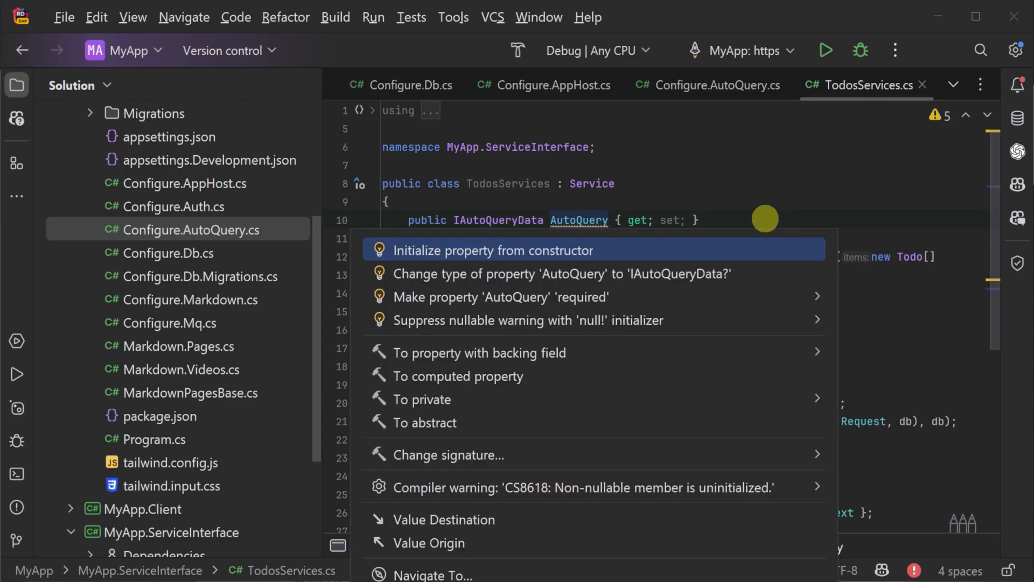
mouse_move(693, 240)
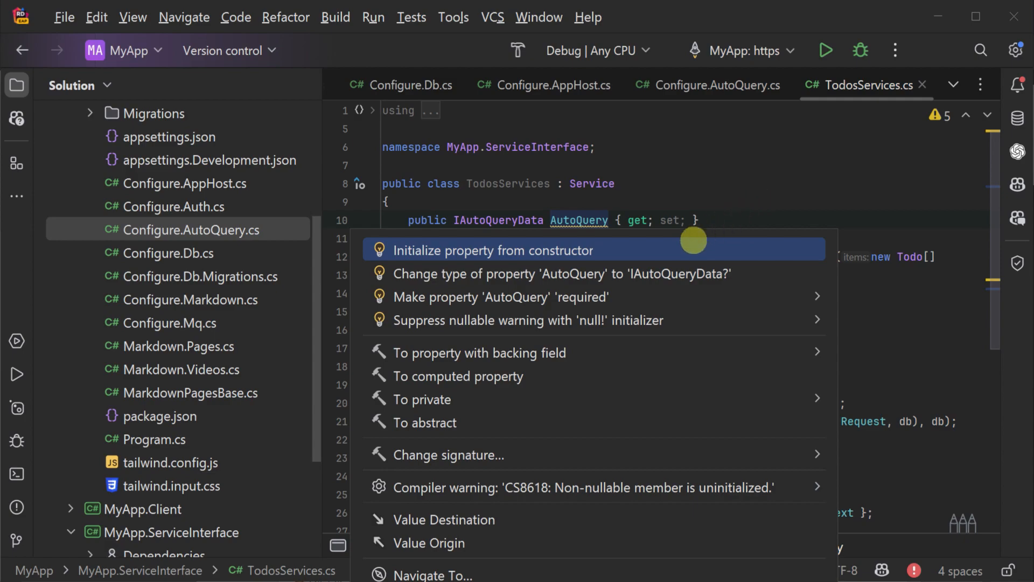
click(492, 249)
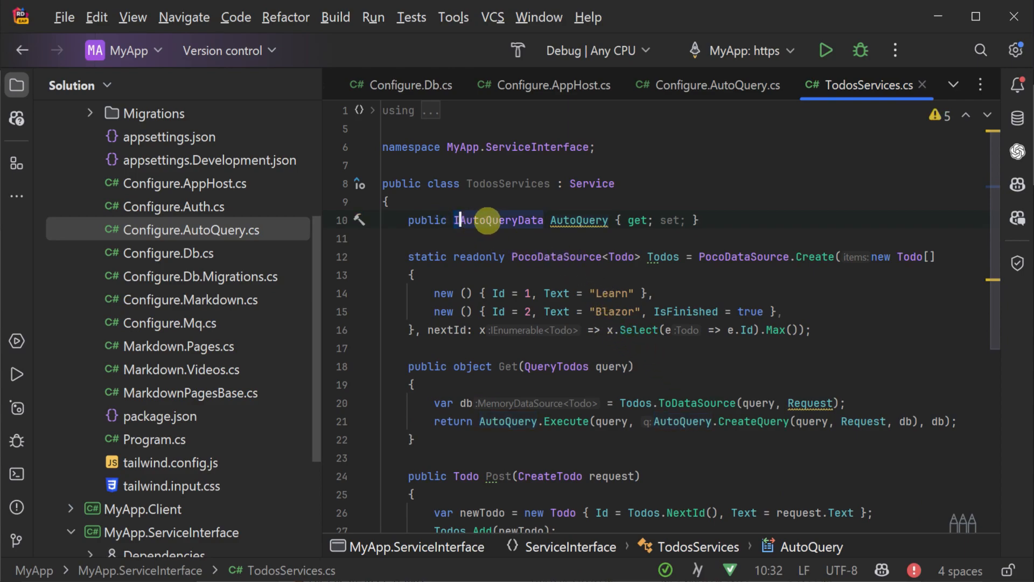
drag(455, 220, 606, 220)
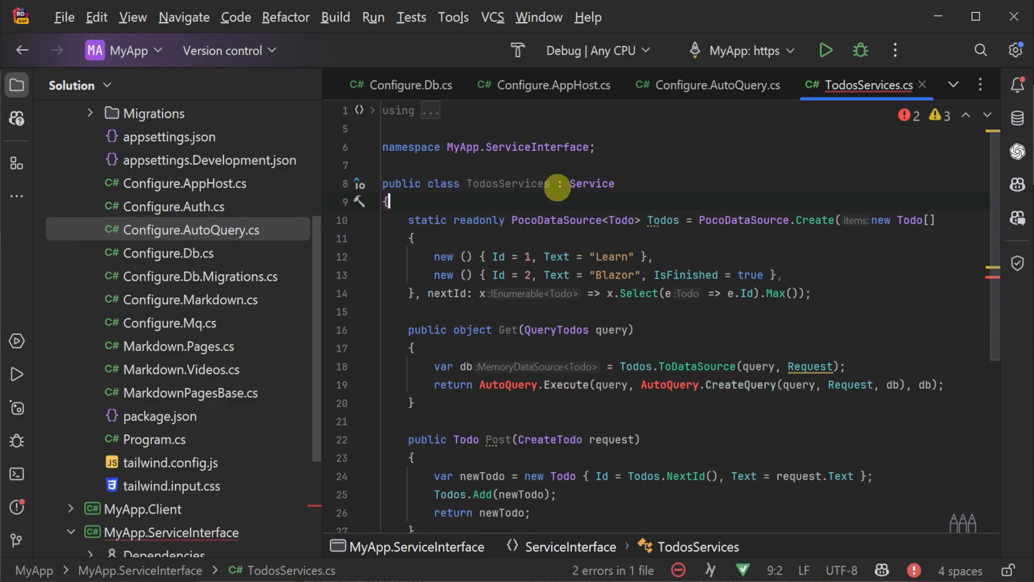
text((IAutoQueryData AutoQuery))
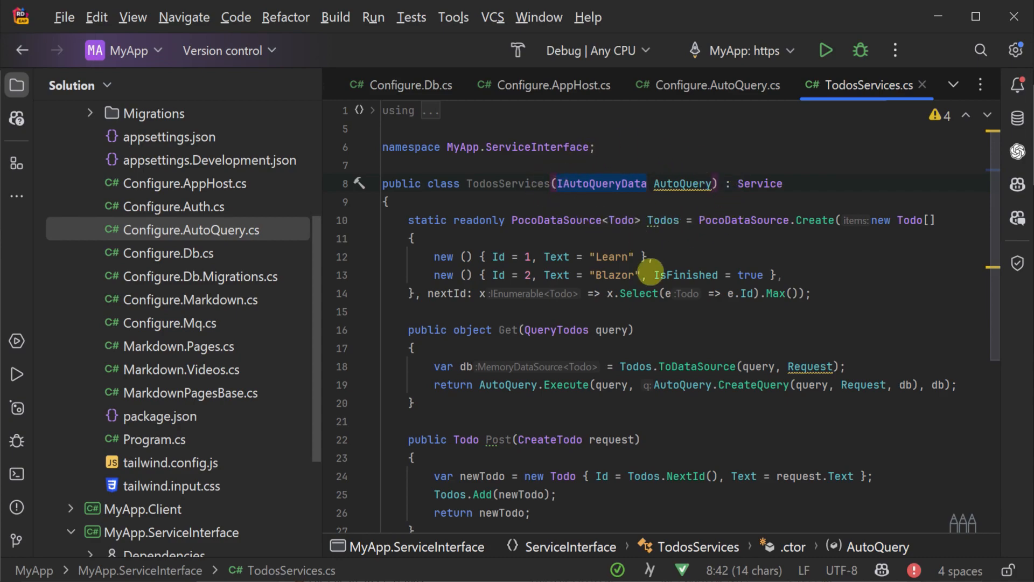
mouse_move(672, 385)
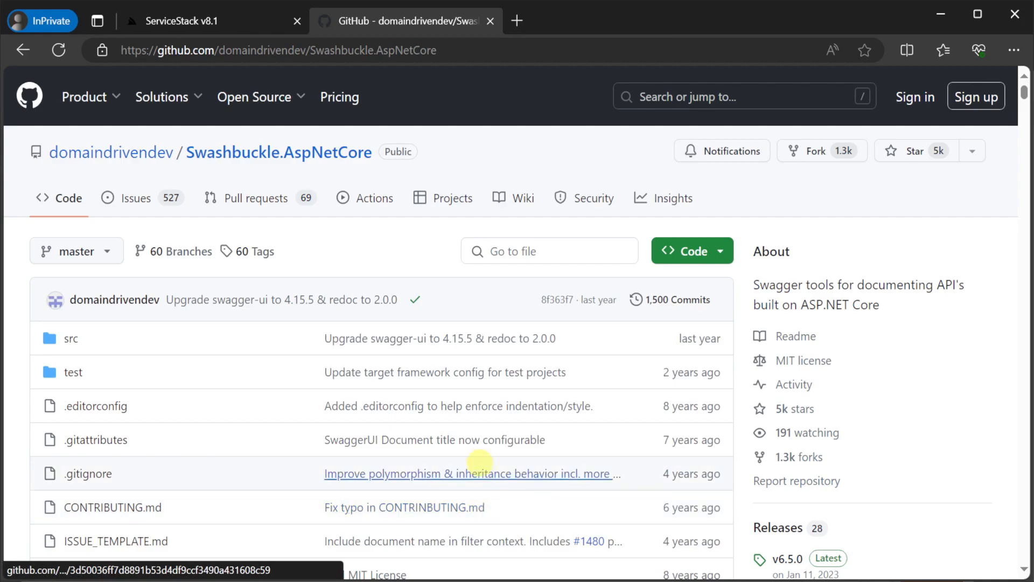
scroll(down, 3)
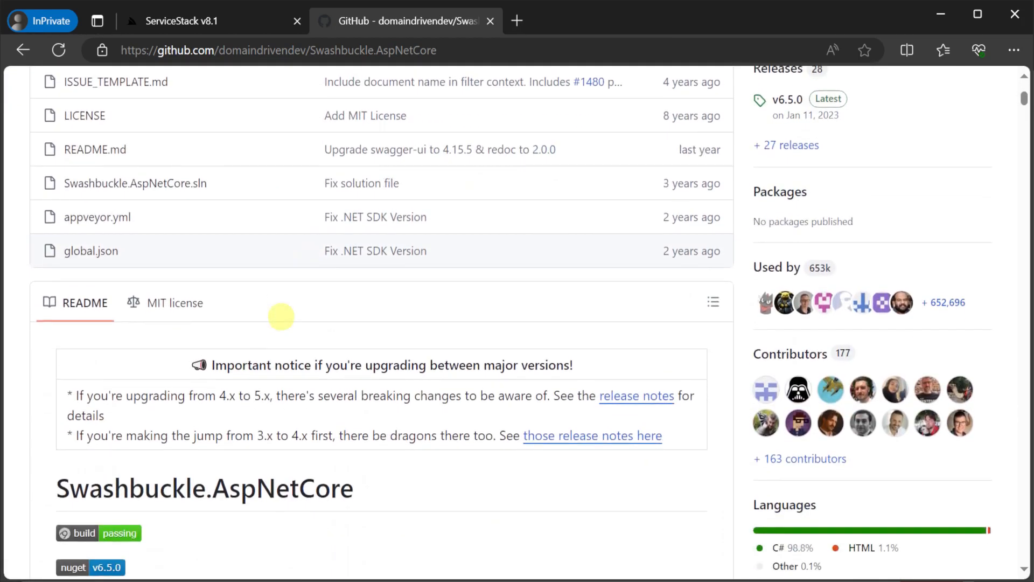
scroll(down, 3)
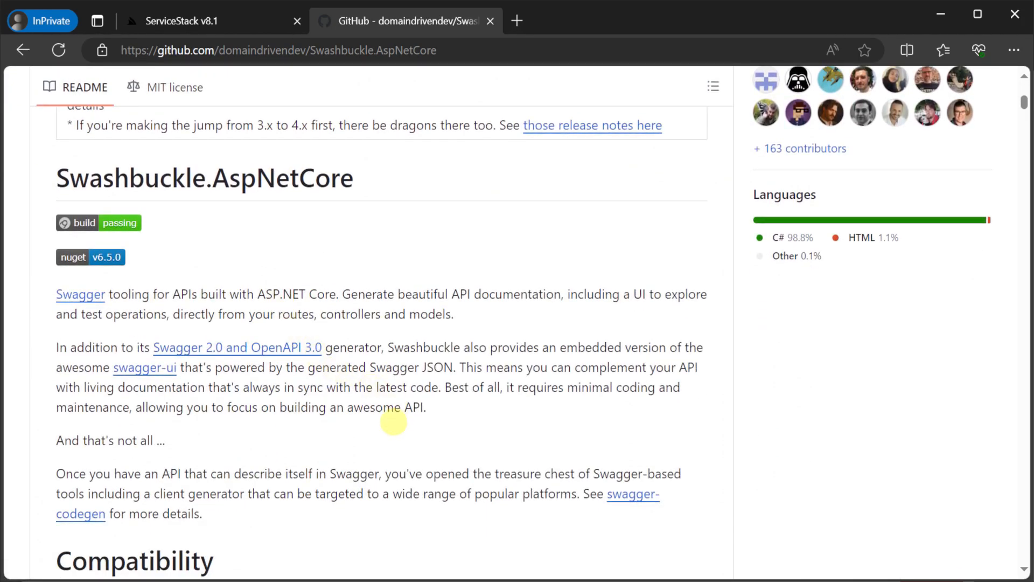
scroll(down, 3)
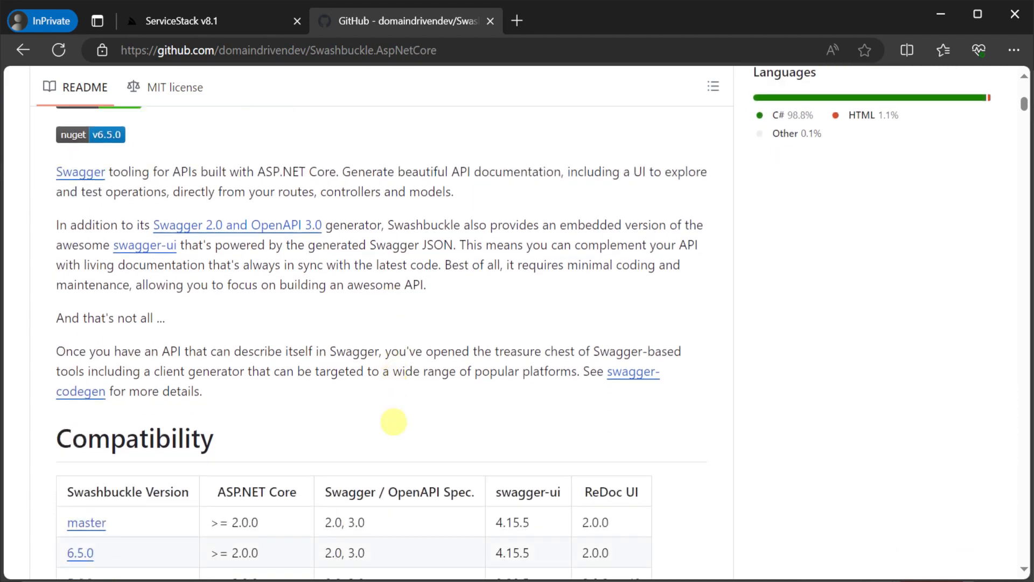
scroll(down, 3)
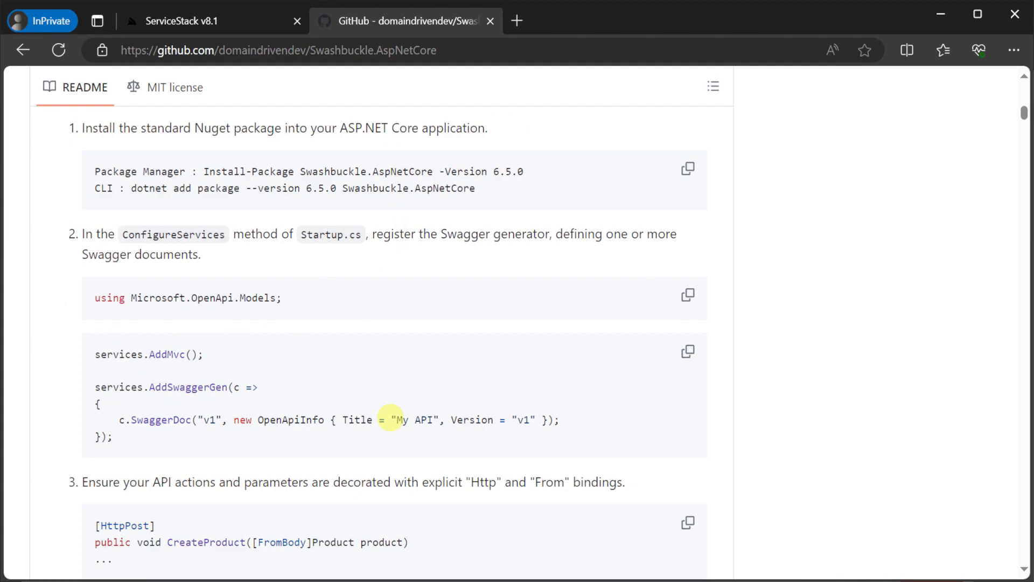
mouse_move(266, 514)
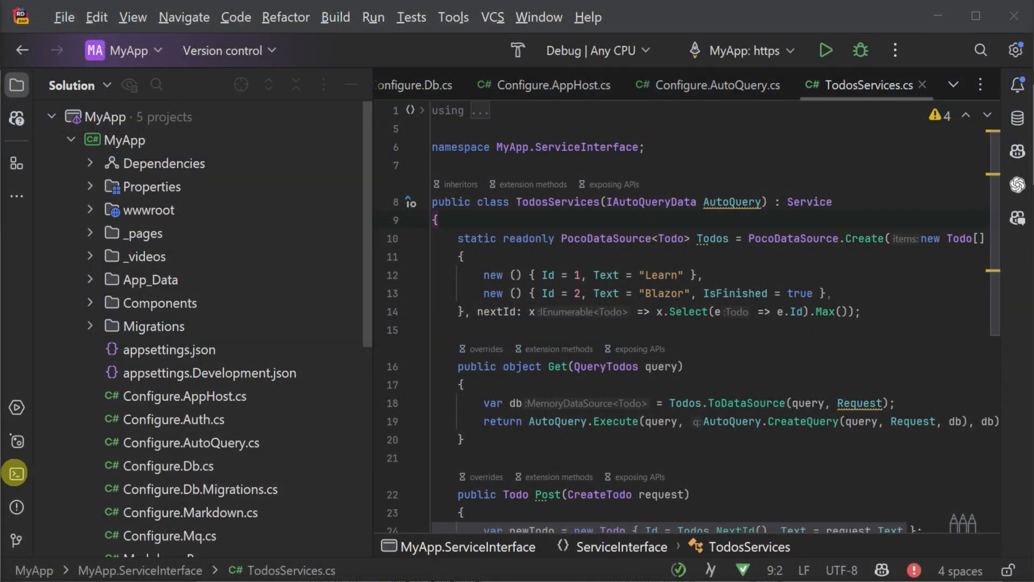
Run 'x mix openapi3' in the solution's terminal to add the OpenAPI feature
click(16, 474)
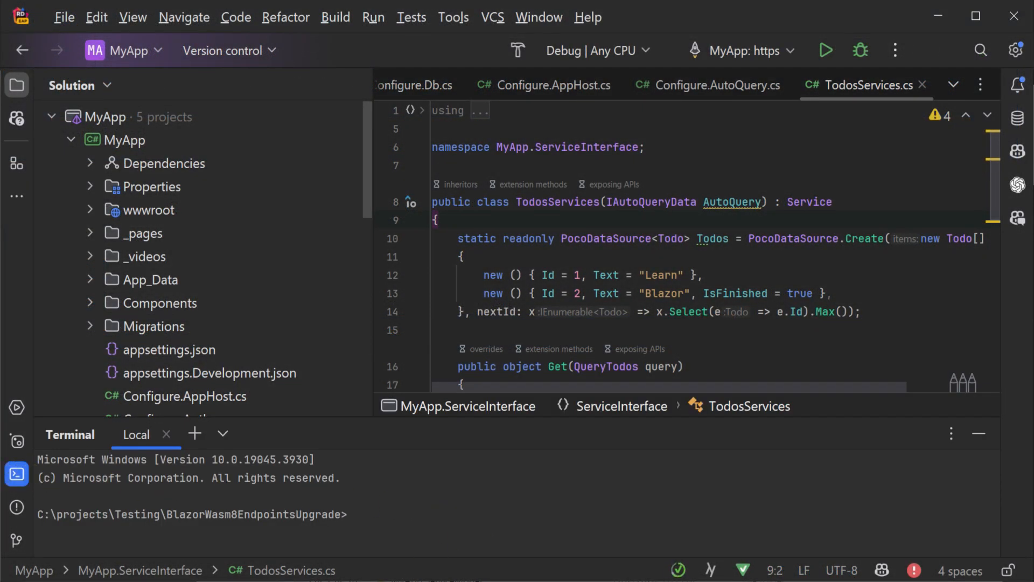
text(x mix)
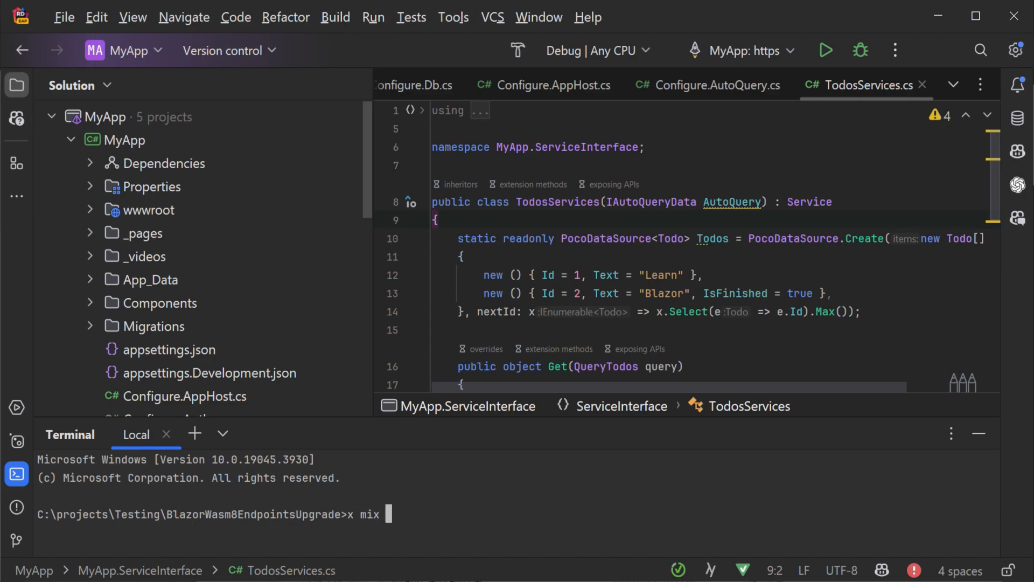
text(openapi3)
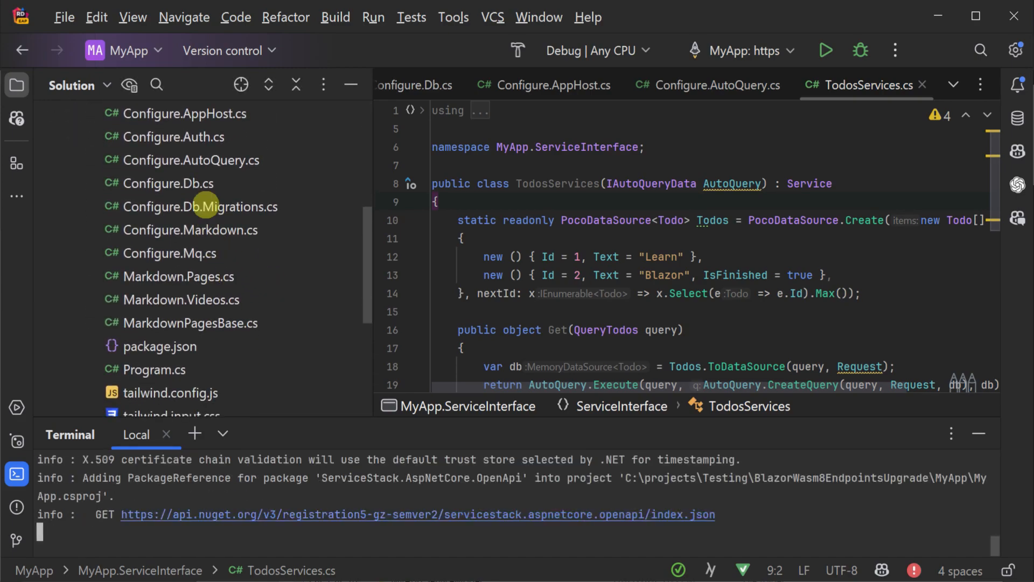
Review the generated Configure.OpenApi.cs with its Swagger generation and UI registrations
click(212, 207)
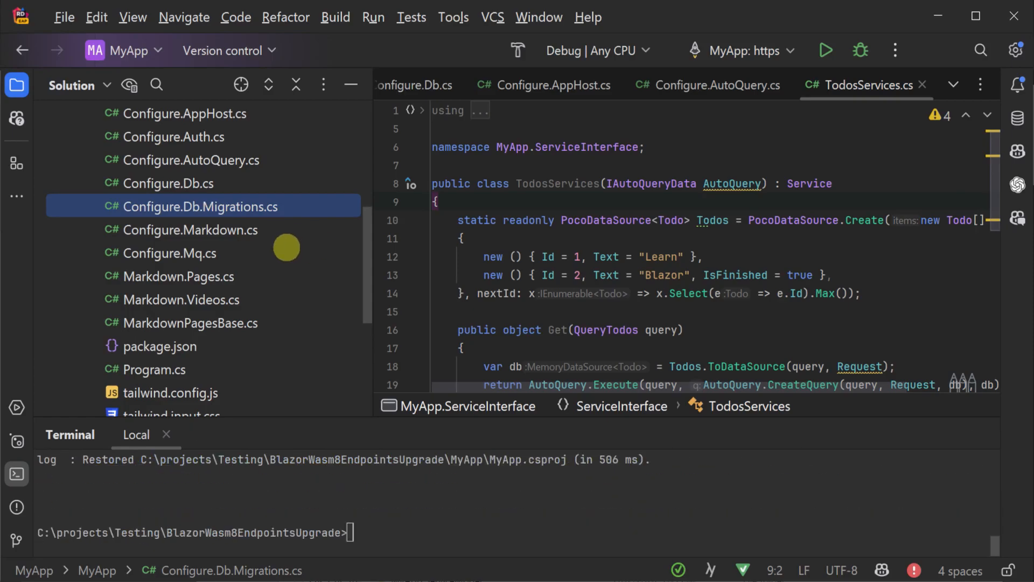
click(176, 276)
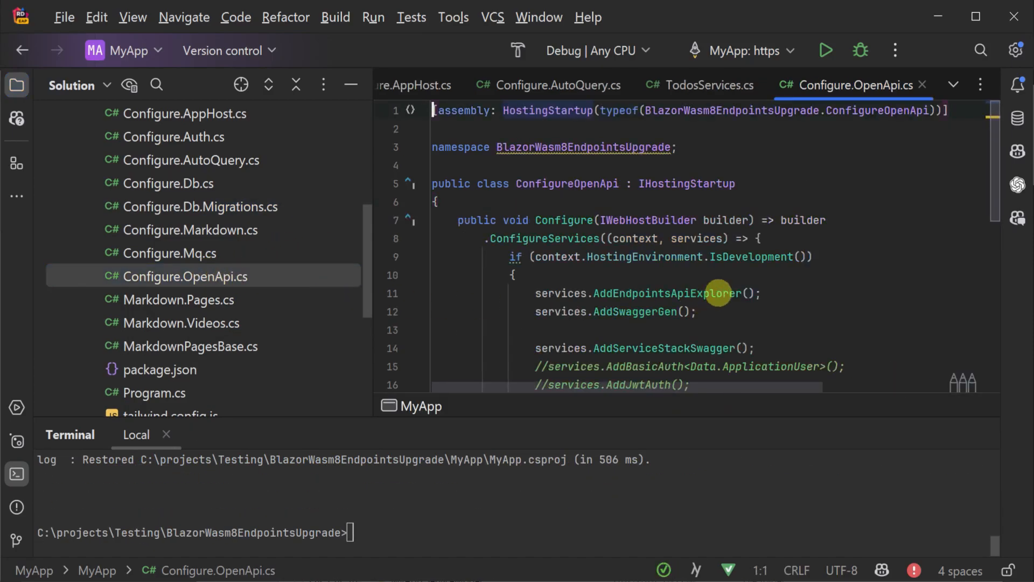
scroll(down, 3)
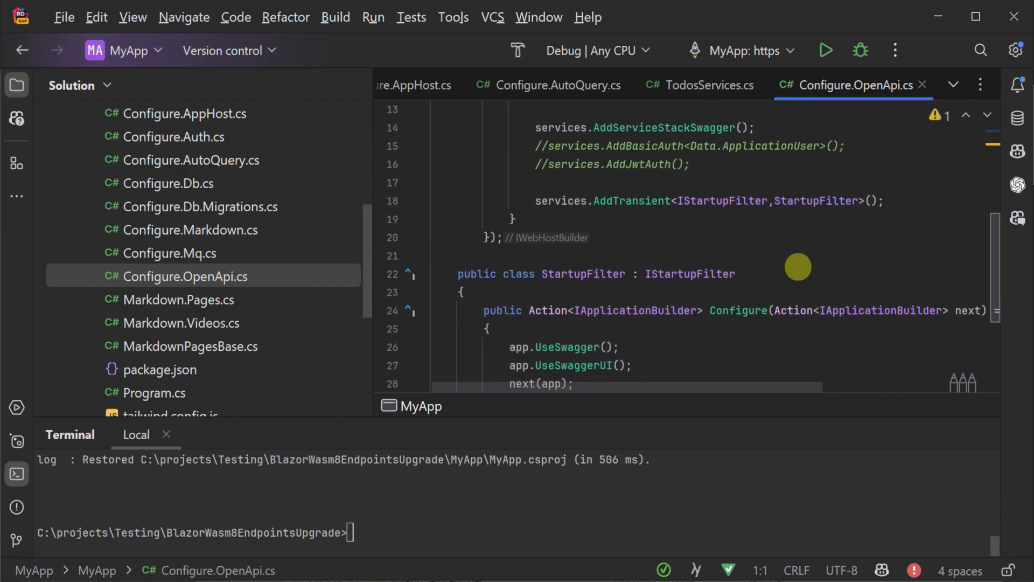
scroll(down, 3)
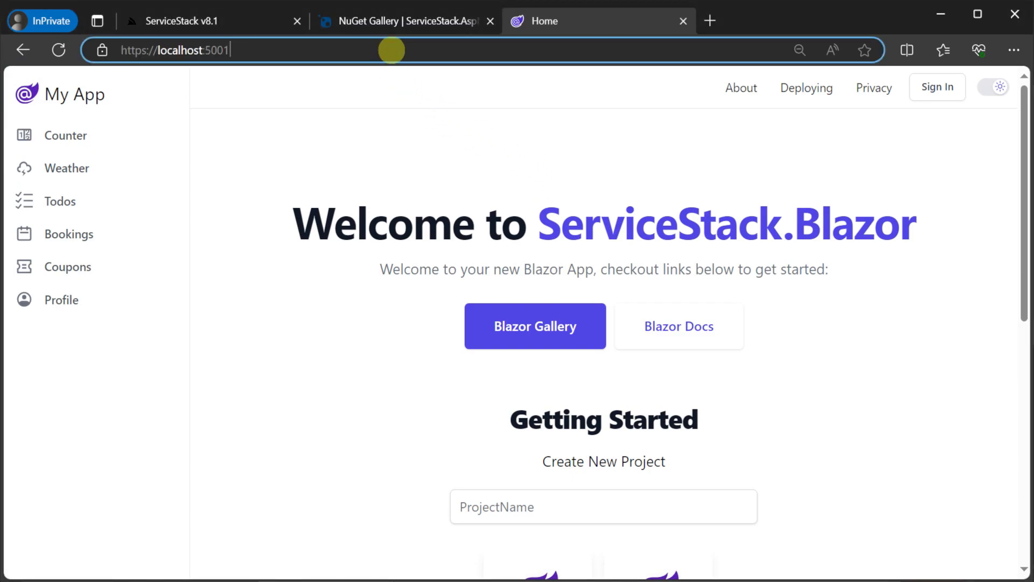
Navigate to localhost:5001/swagger and browse the hello, todos, bookings, coupons and auth endpoints
text(/swagger/index.html)
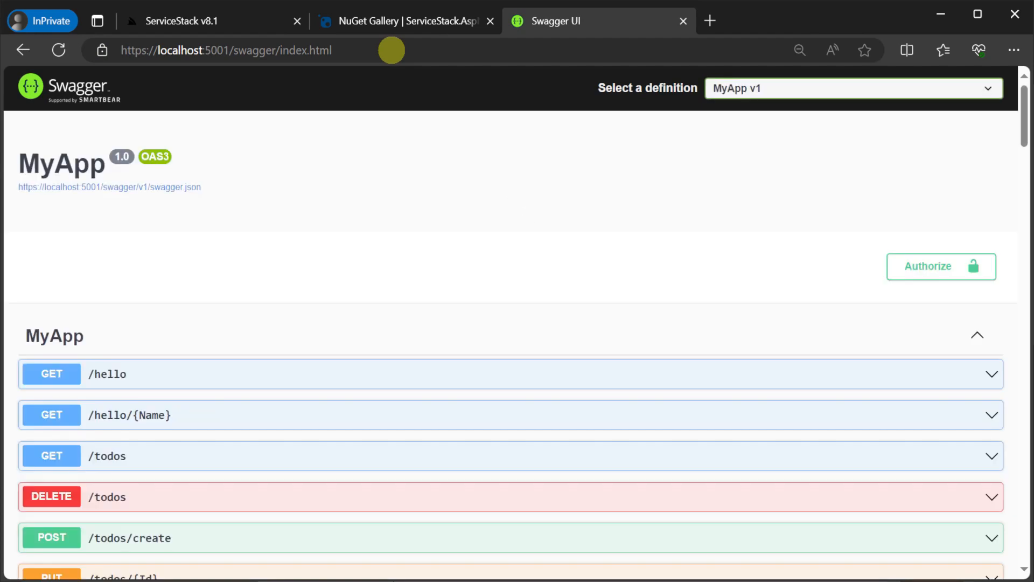
scroll(down, 3)
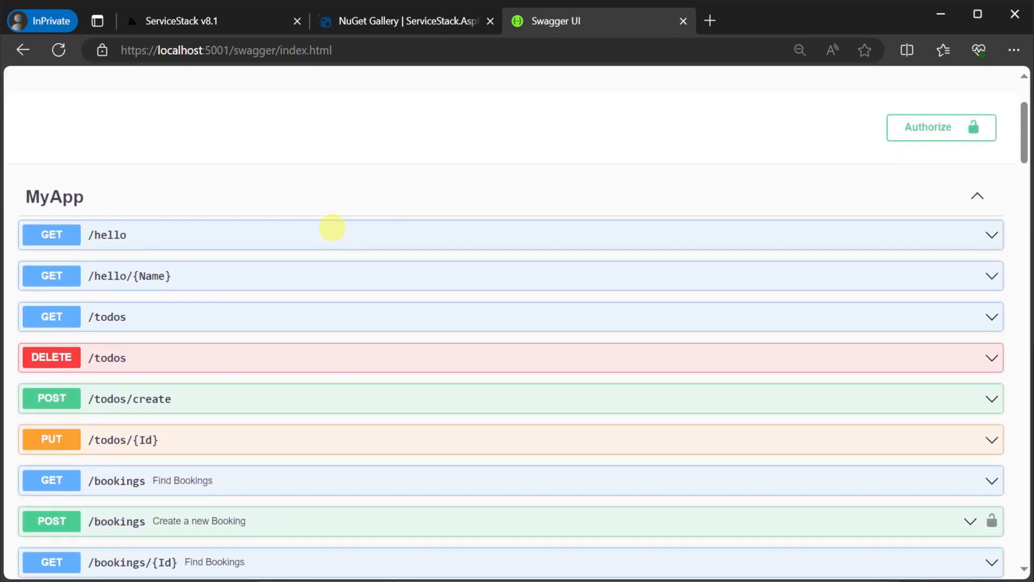
scroll(down, 3)
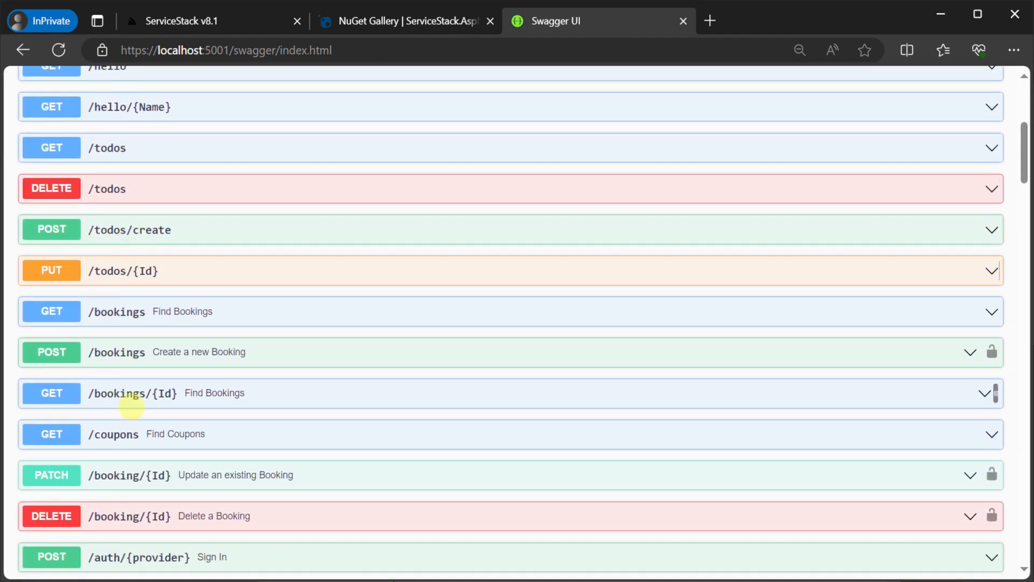
scroll(down, 3)
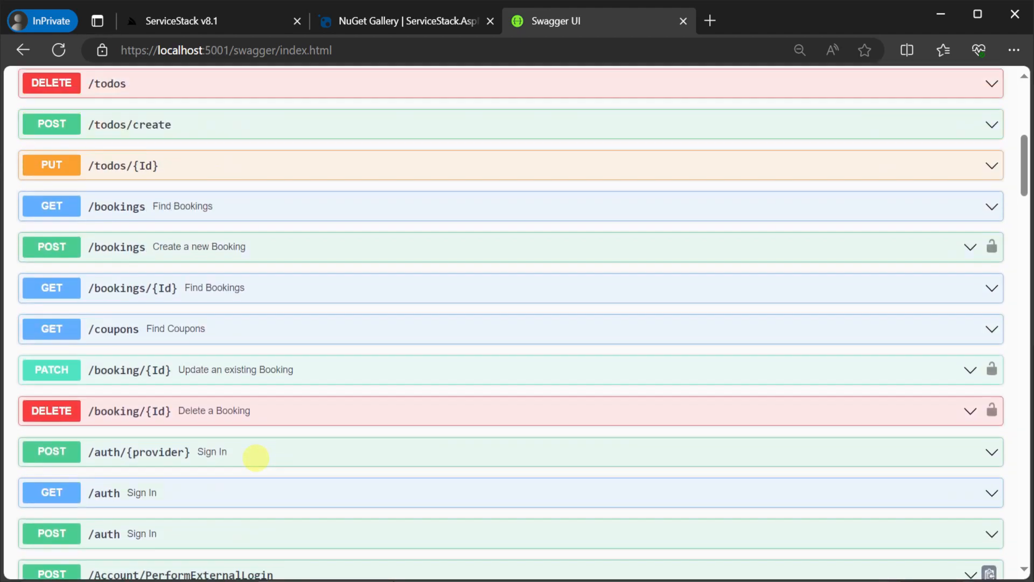
scroll(up, 3)
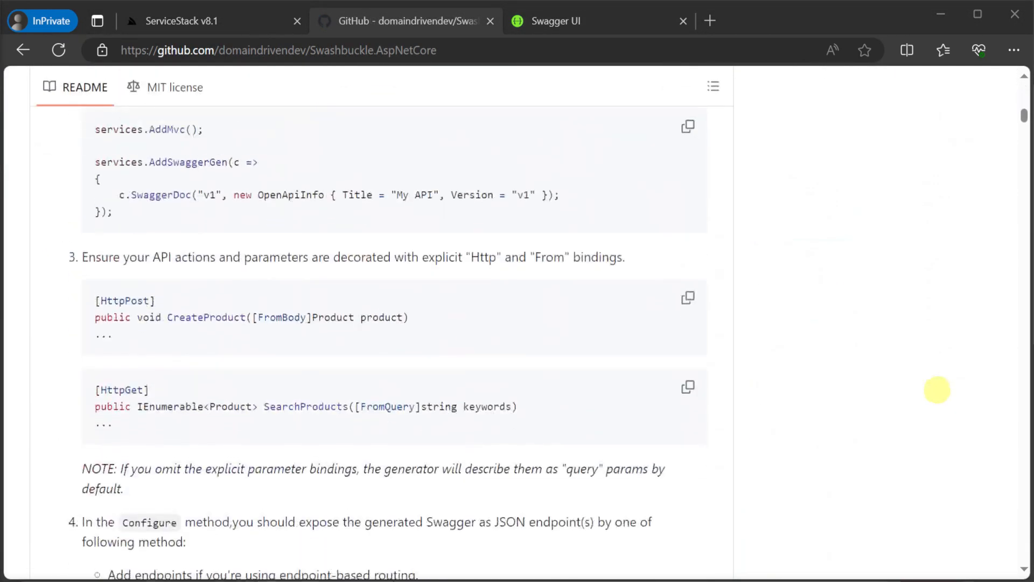
scroll(down, 3)
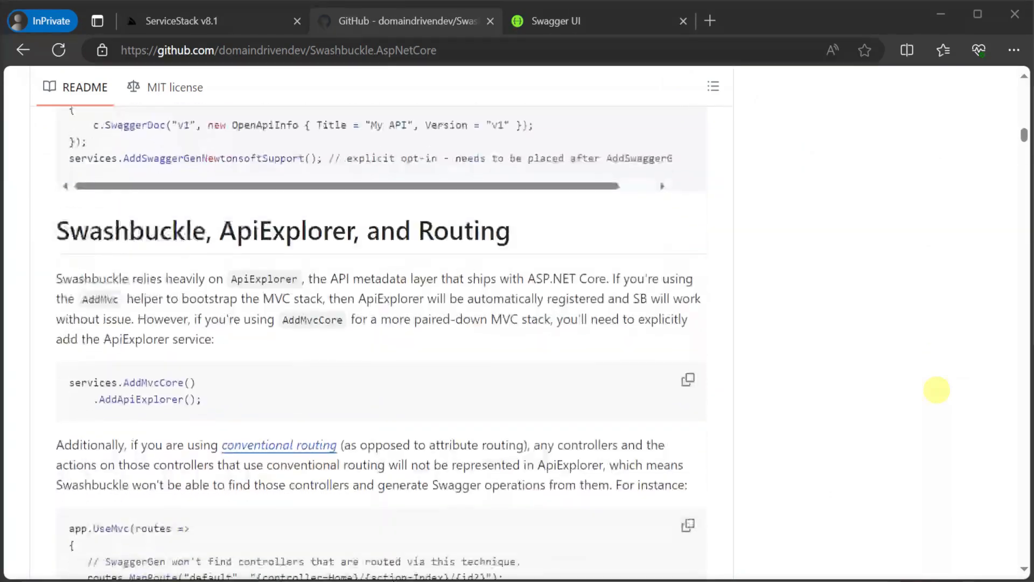
scroll(down, 3)
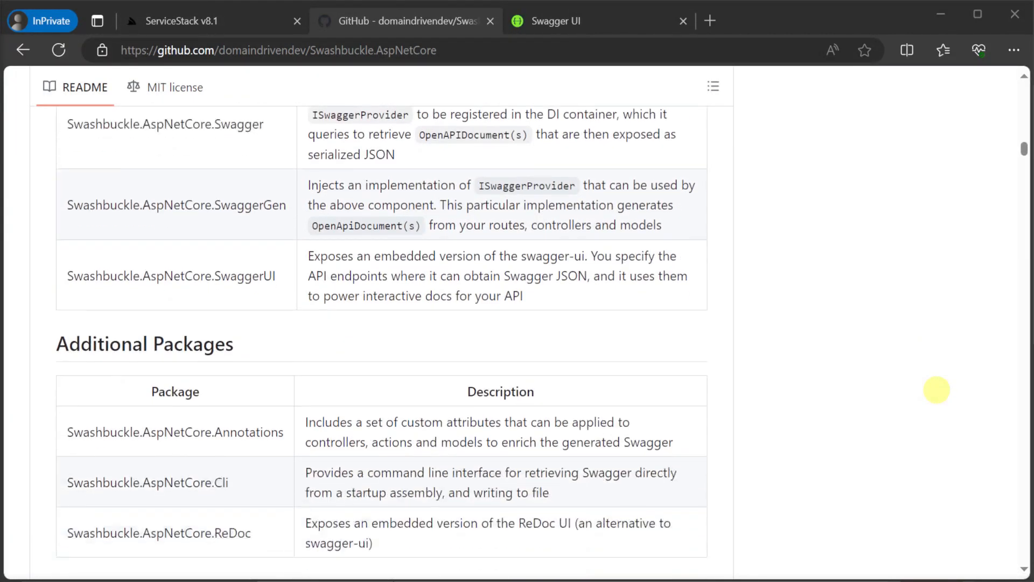
scroll(down, 3)
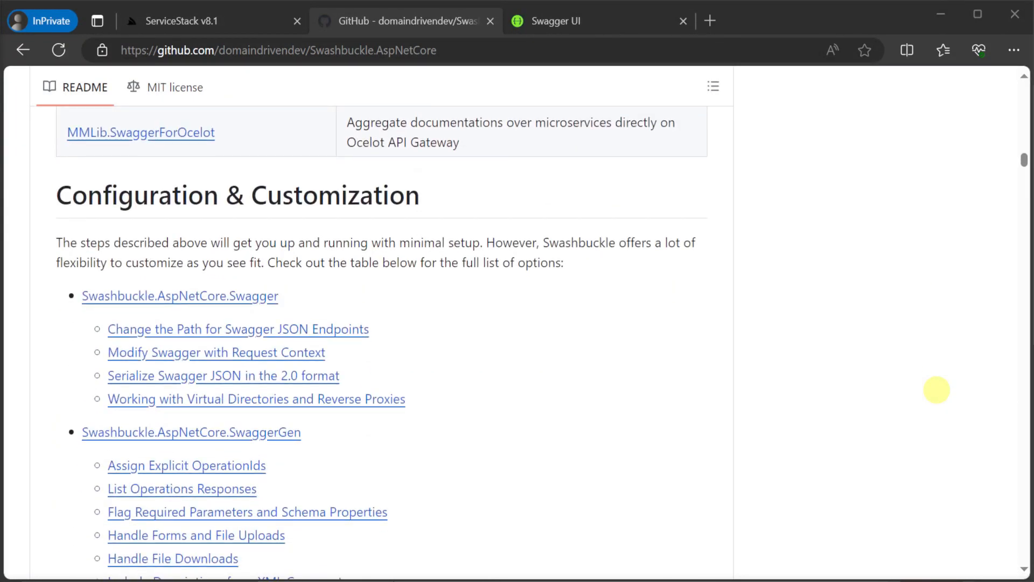
scroll(down, 3)
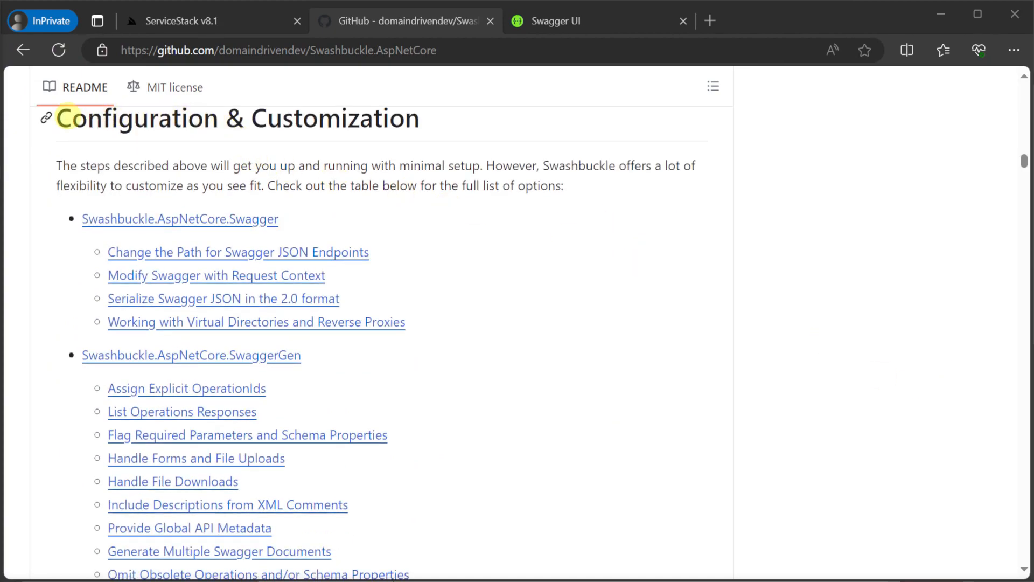
scroll(down, 3)
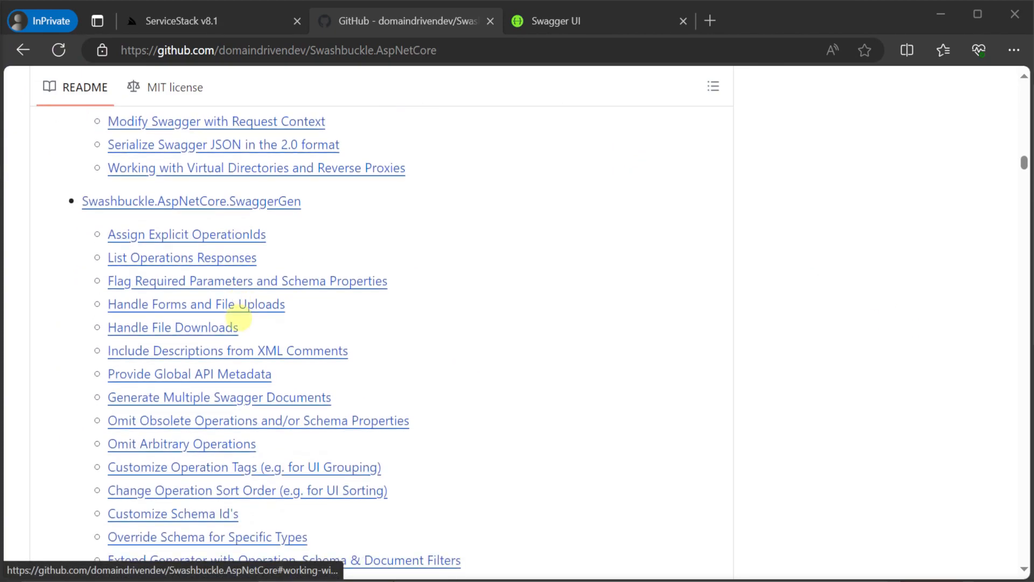
scroll(down, 3)
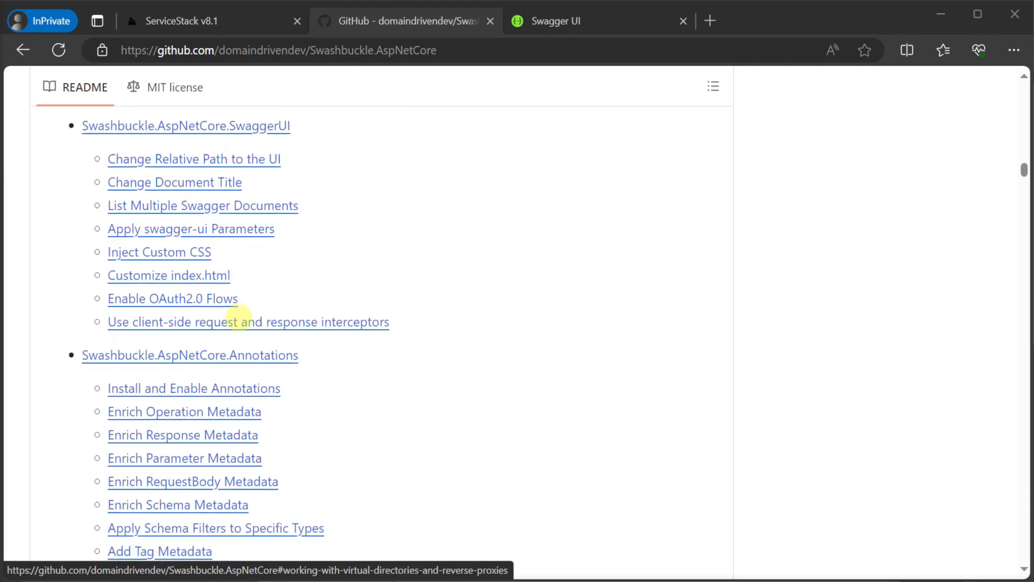
scroll(down, 3)
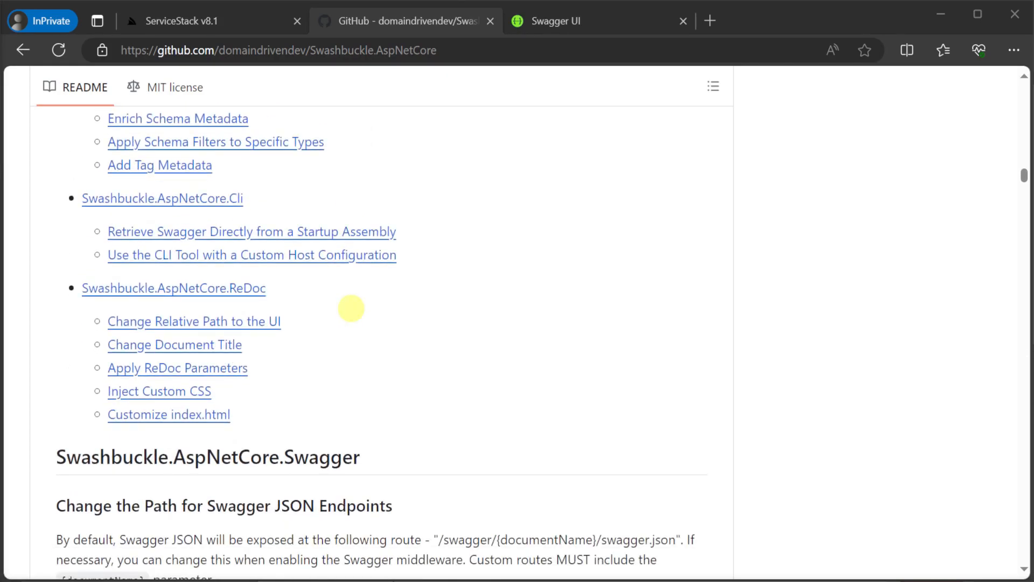
scroll(down, 3)
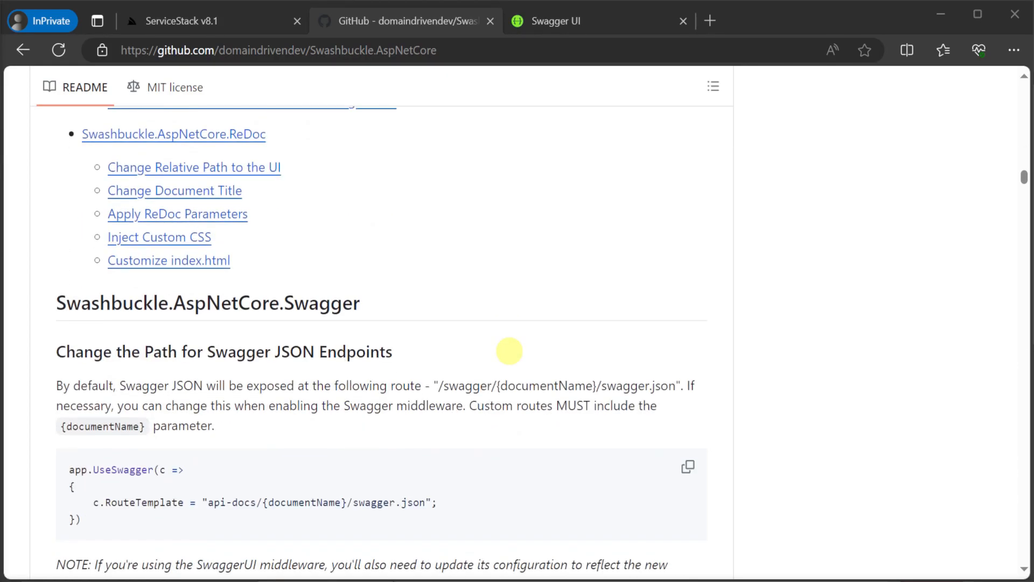